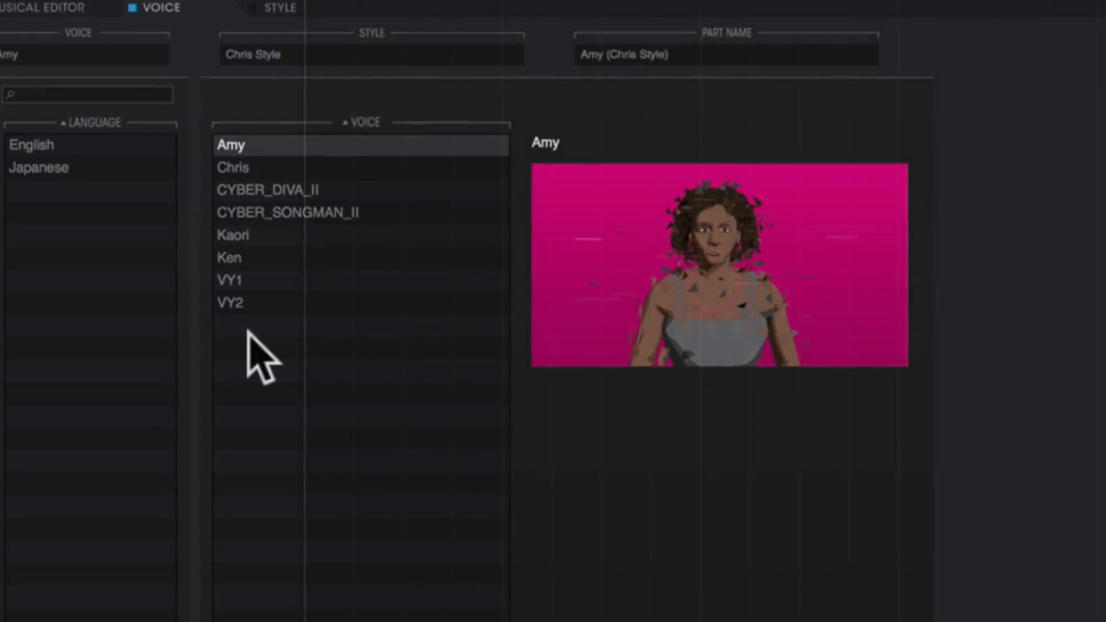
Step: Pick Chris as the VOCALOID track's singer in place of Amy
left_click(233, 166)
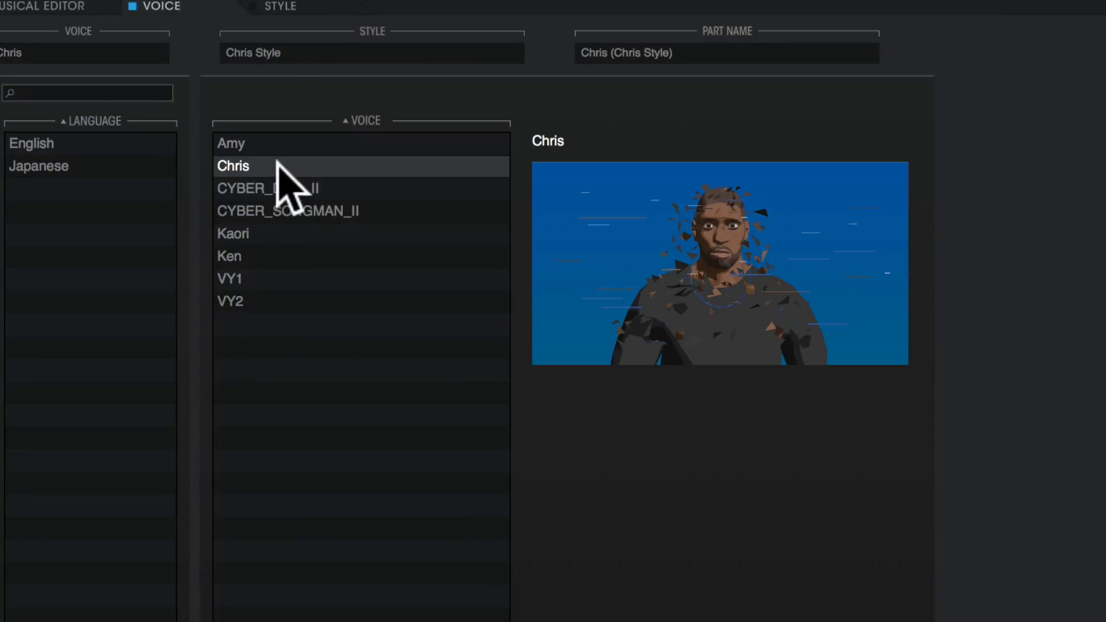
left_click(67, 116)
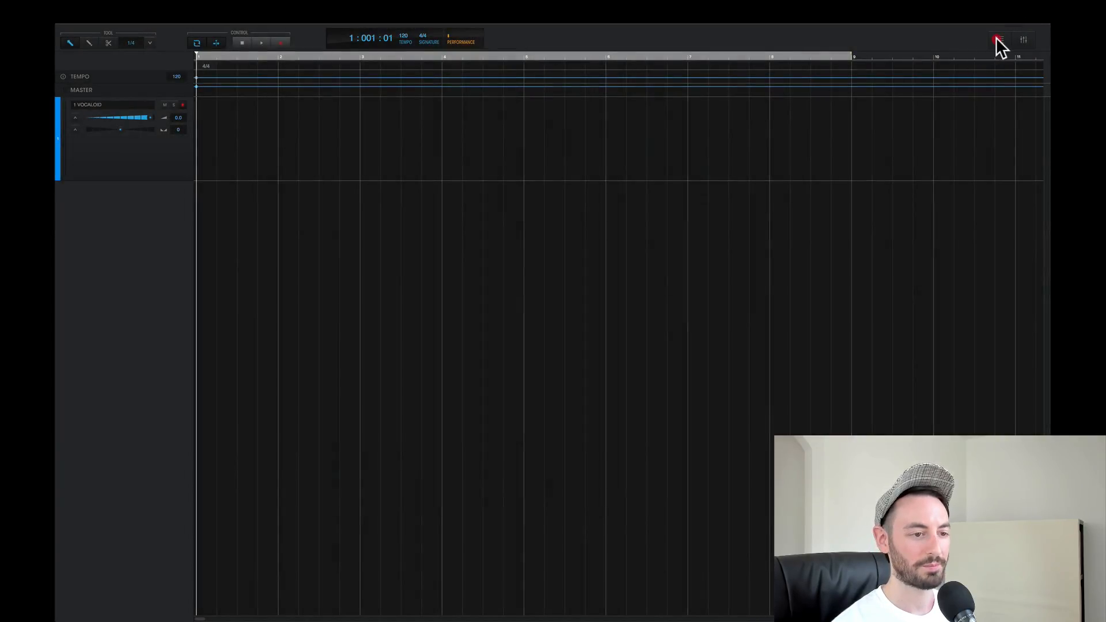
Step: Drop the Future Bass phrase 'Does she make you happy' at bar 2, play it, then stop and rewind
left_click(995, 39)
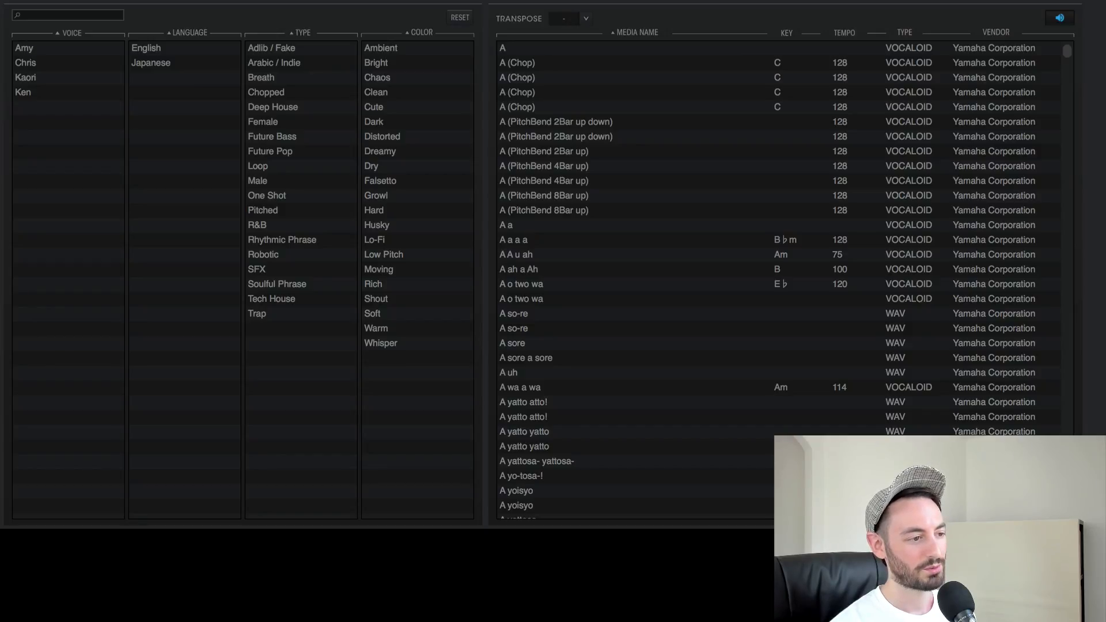
mouse_move(538, 183)
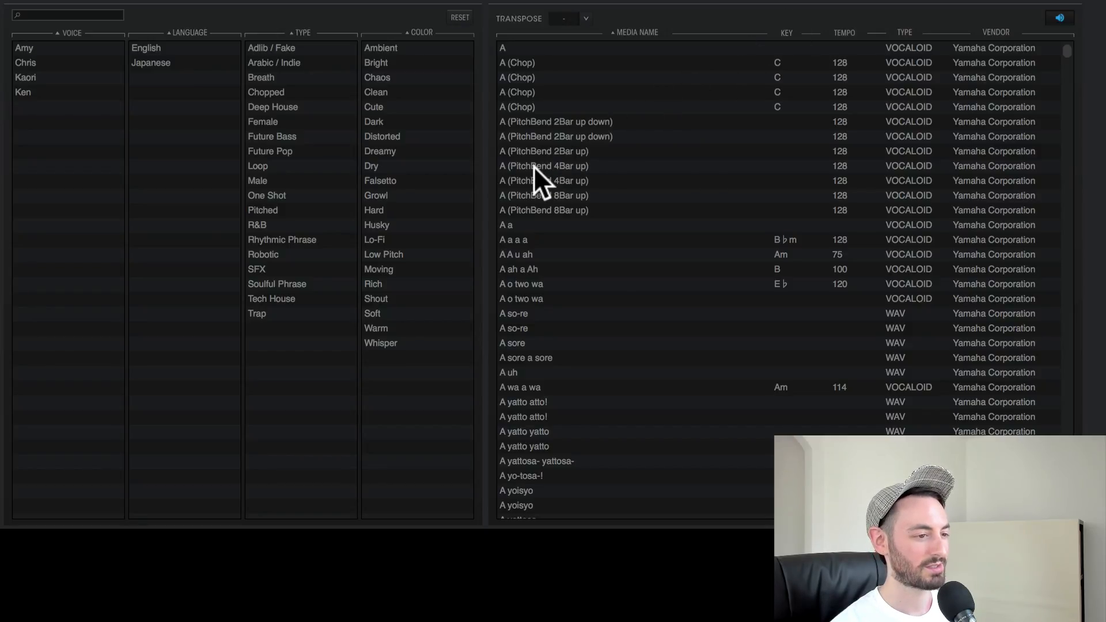
mouse_move(310, 152)
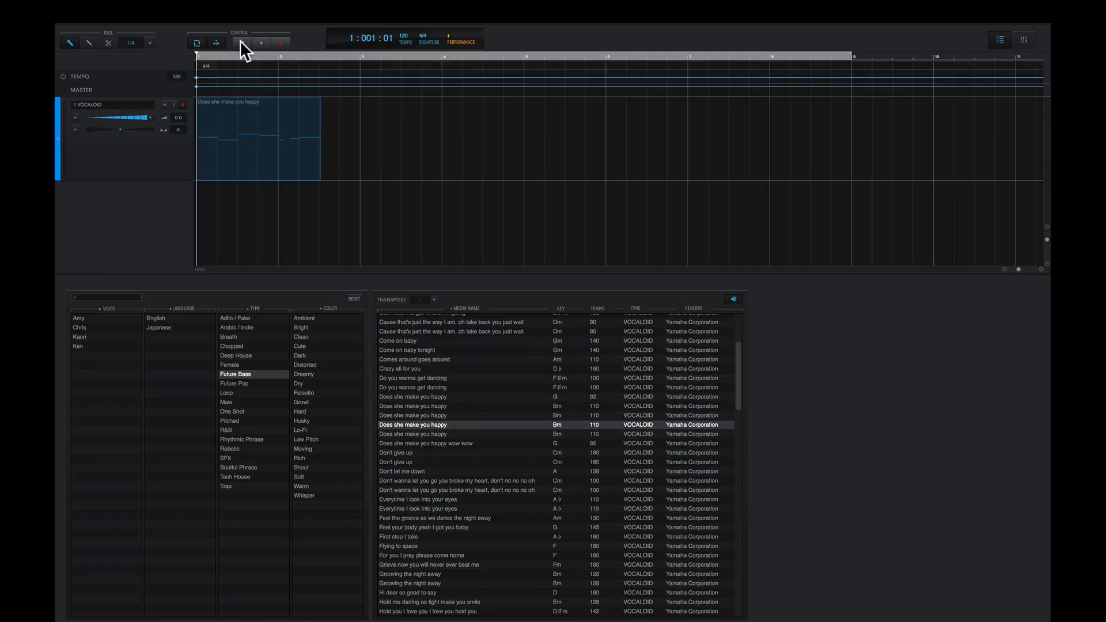
left_click(261, 42)
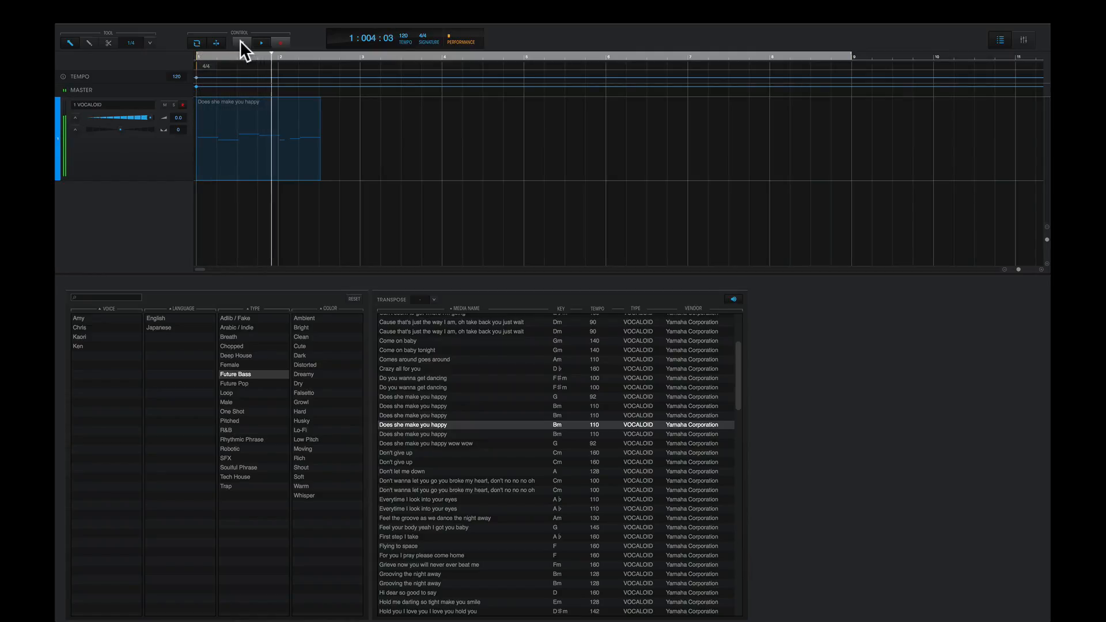
left_click(261, 42)
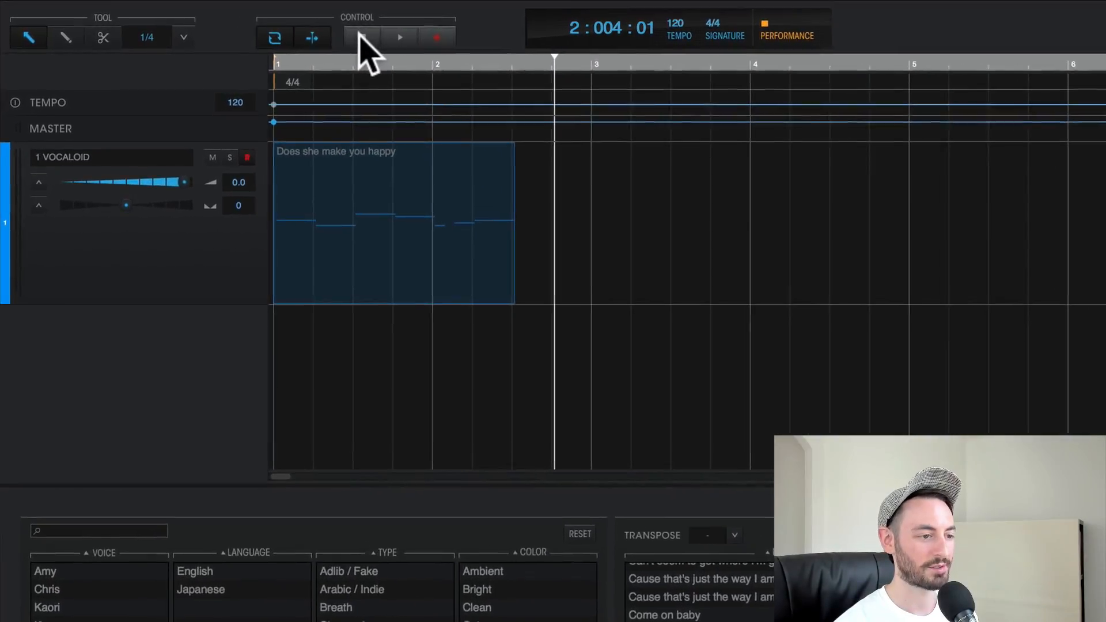
left_click(363, 37)
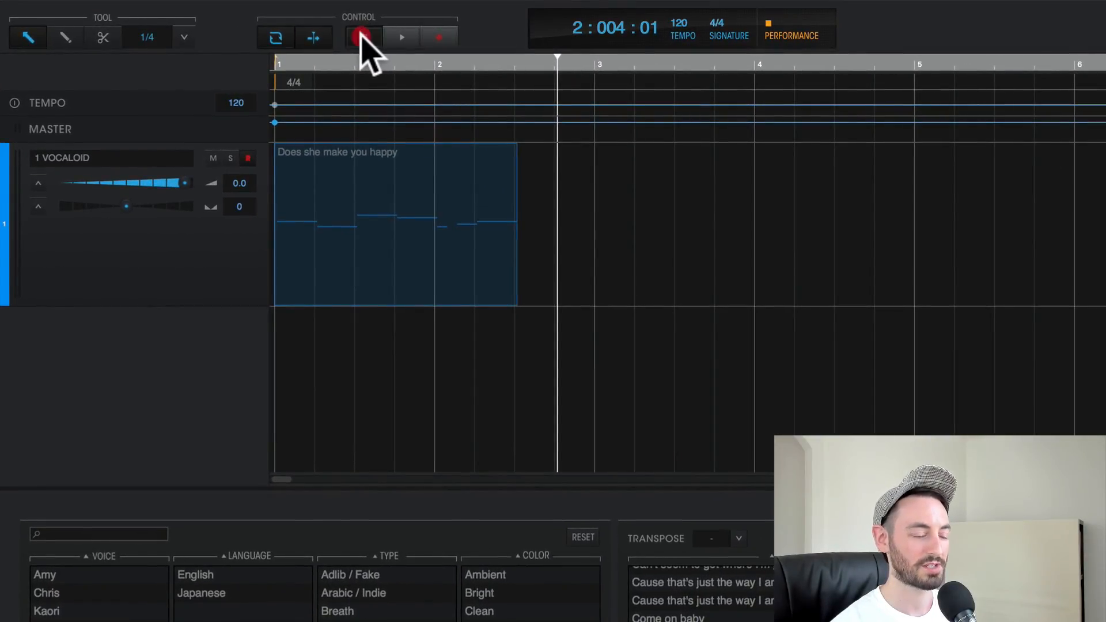
left_click(363, 37)
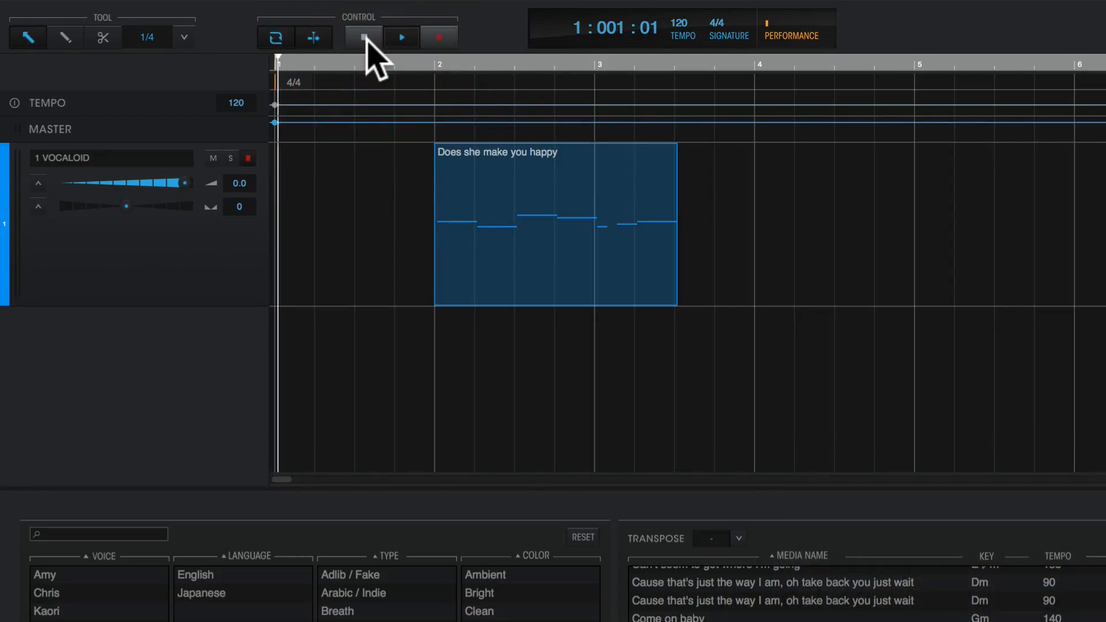
Step: Switch the snap grid to 1/8 and nudge the phrase to start just after bar 1
left_click(362, 37)
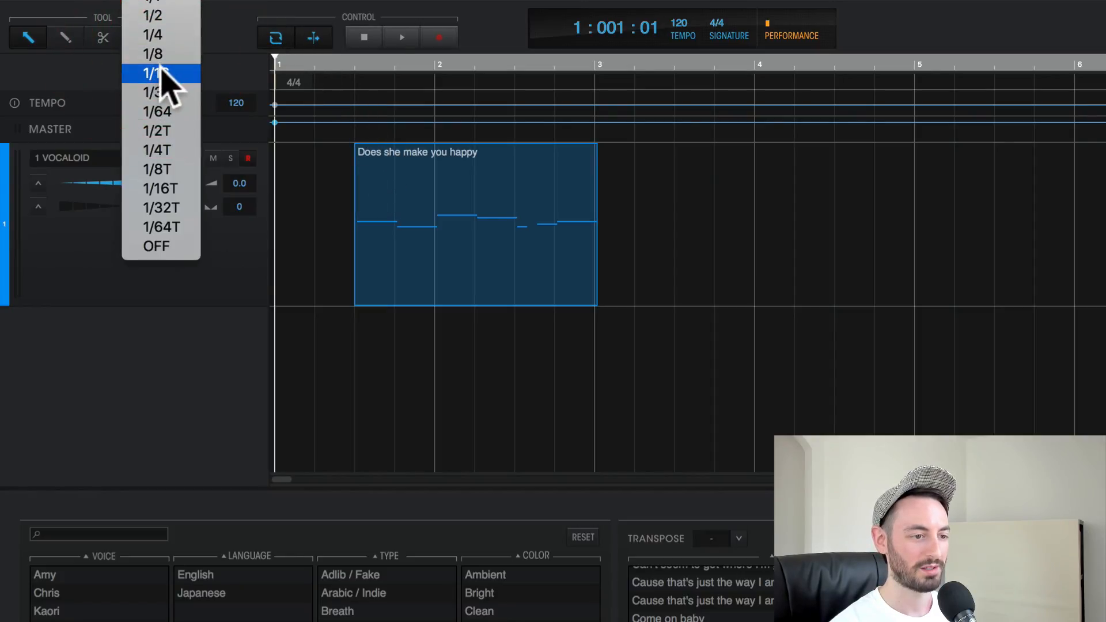
left_click(152, 53)
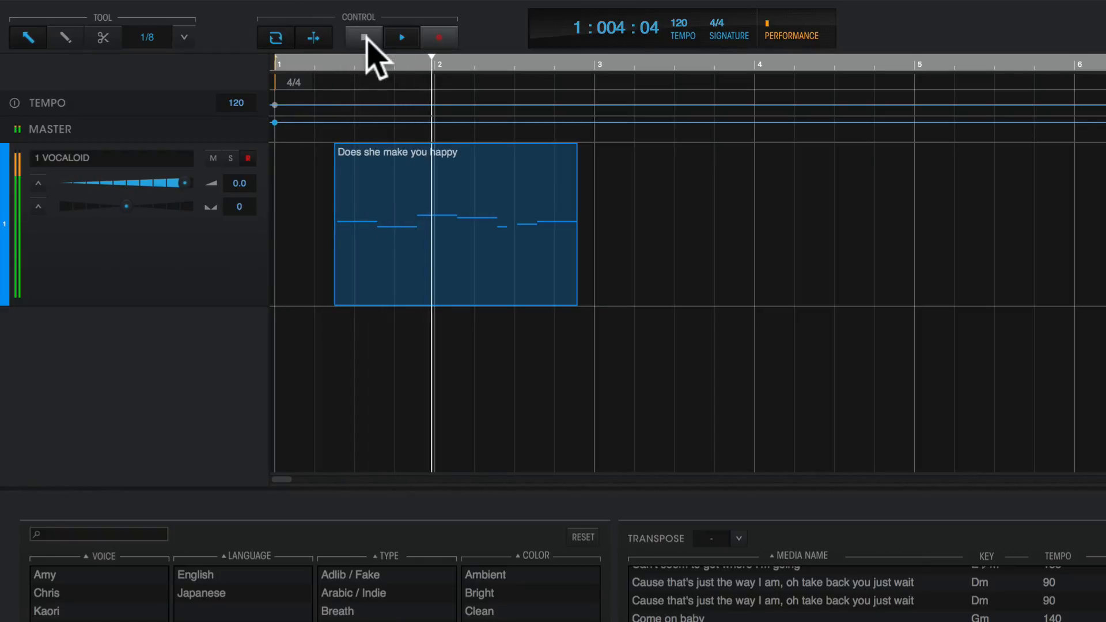
left_click(401, 37)
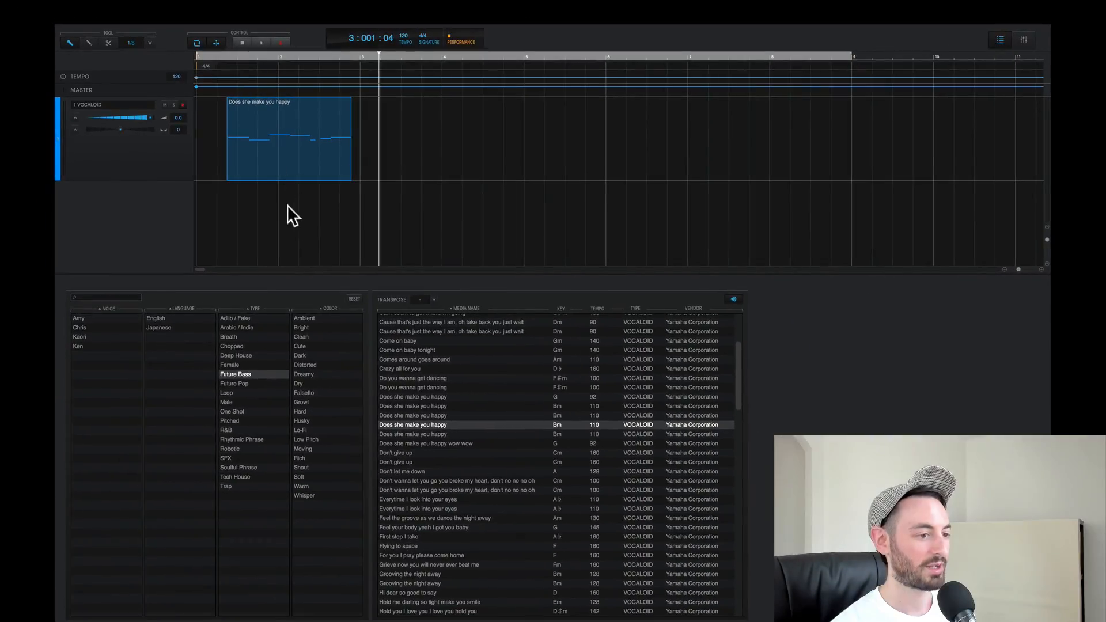
mouse_move(342, 349)
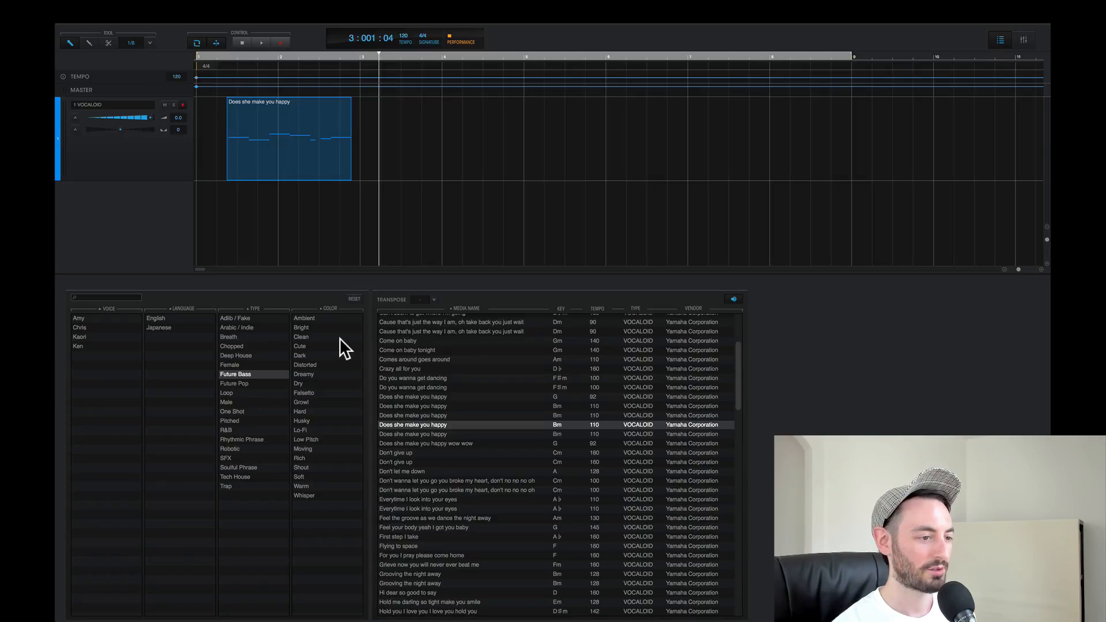
mouse_move(385, 416)
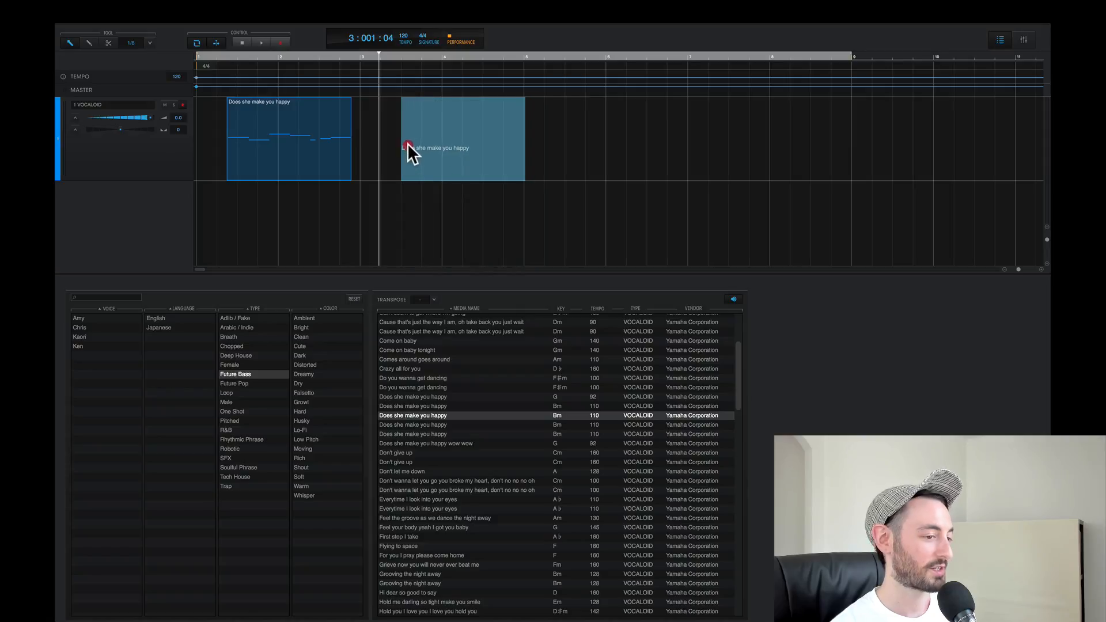
Step: Alt-drag a duplicate of the phrase directly after the original and play both
left_click(366, 74)
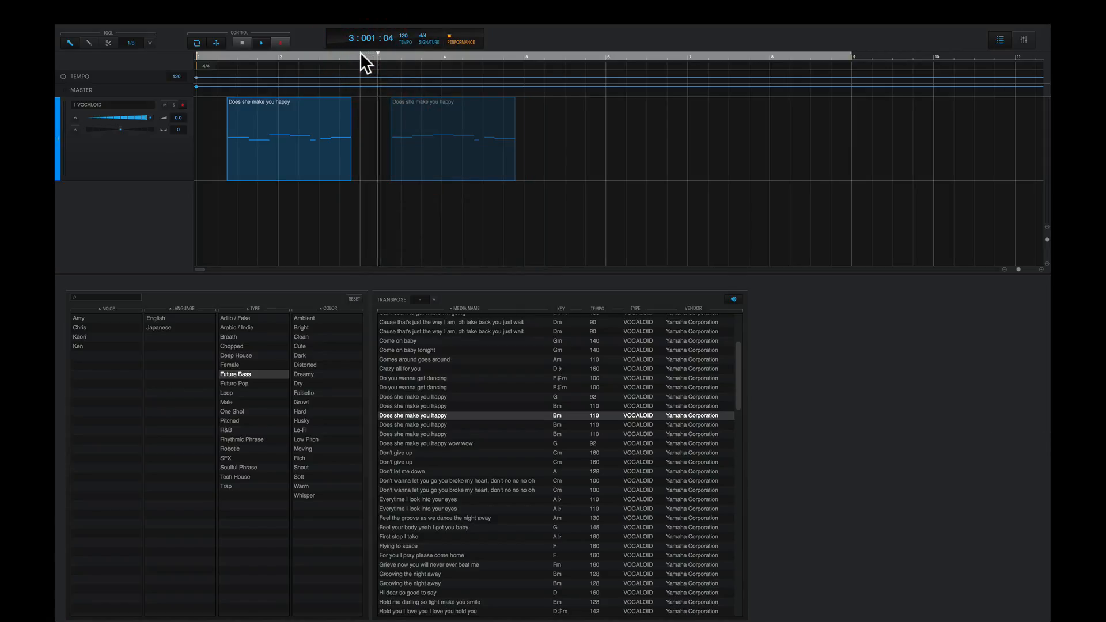
left_click(261, 42)
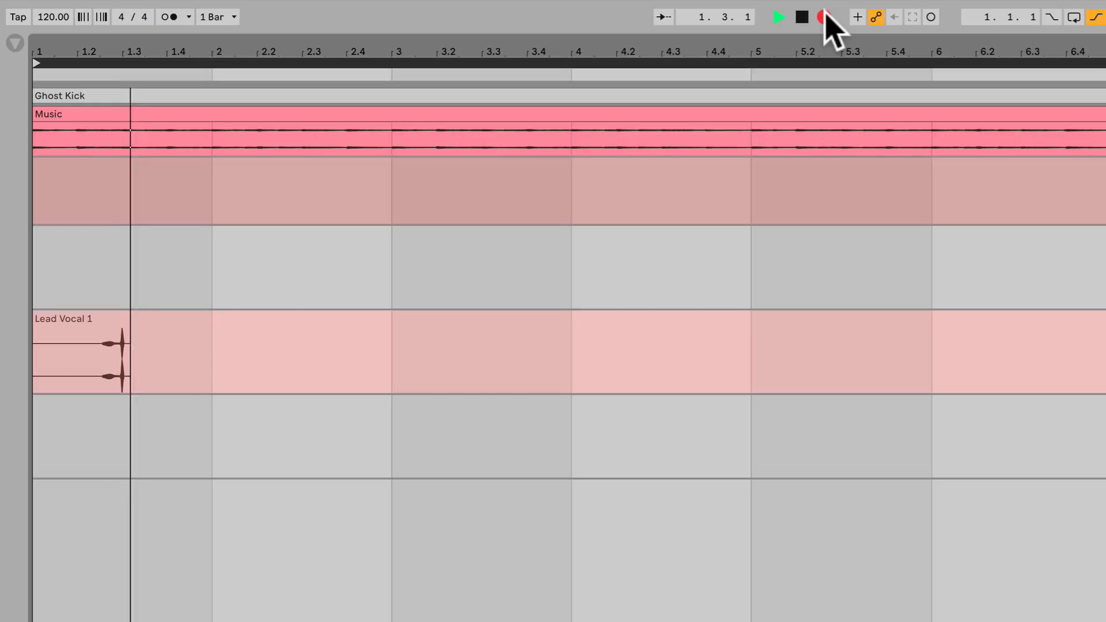
Step: Record the incoming Vocaloid audio onto the armed Lead Vocal 1 track
left_click(778, 16)
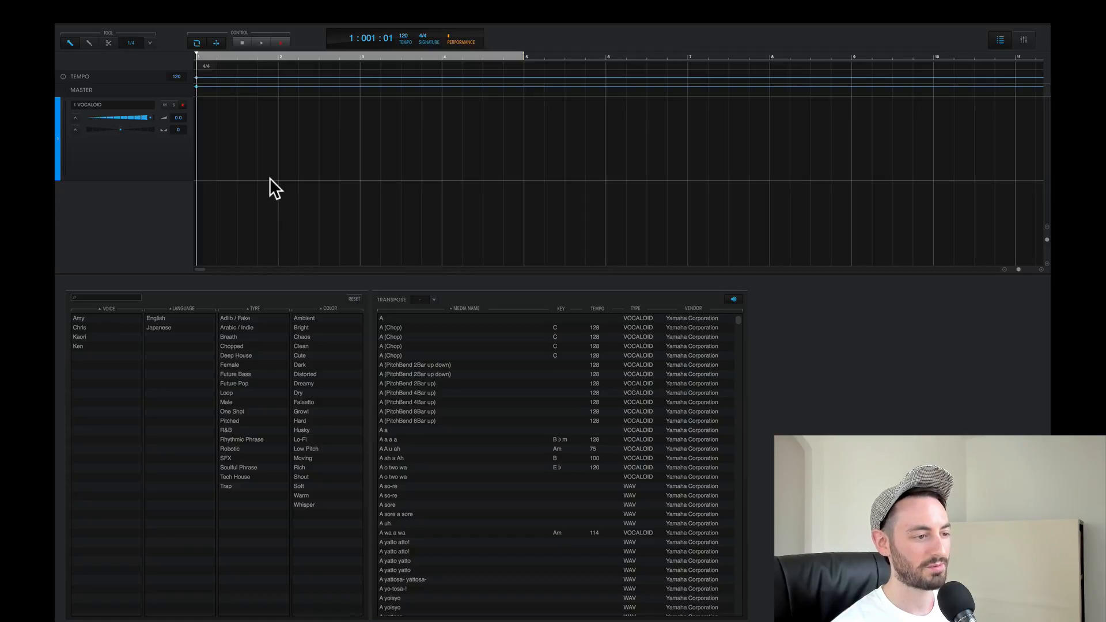
Step: Filter phrases to Chopped, place 'A wa a wa' on track 1 and play it
left_click(232, 347)
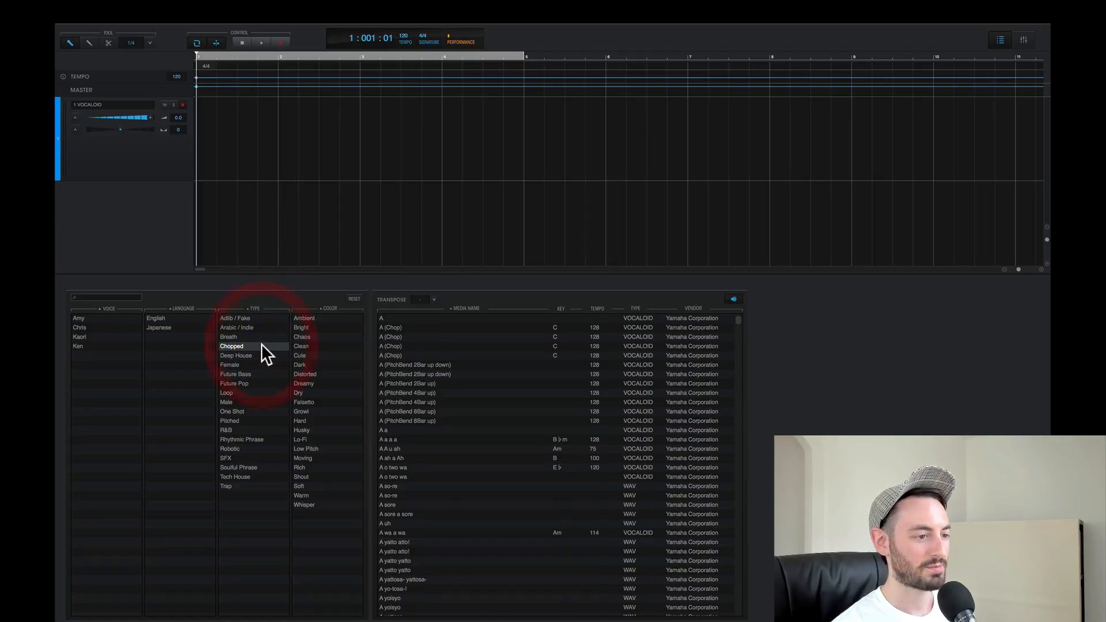
left_click(231, 346)
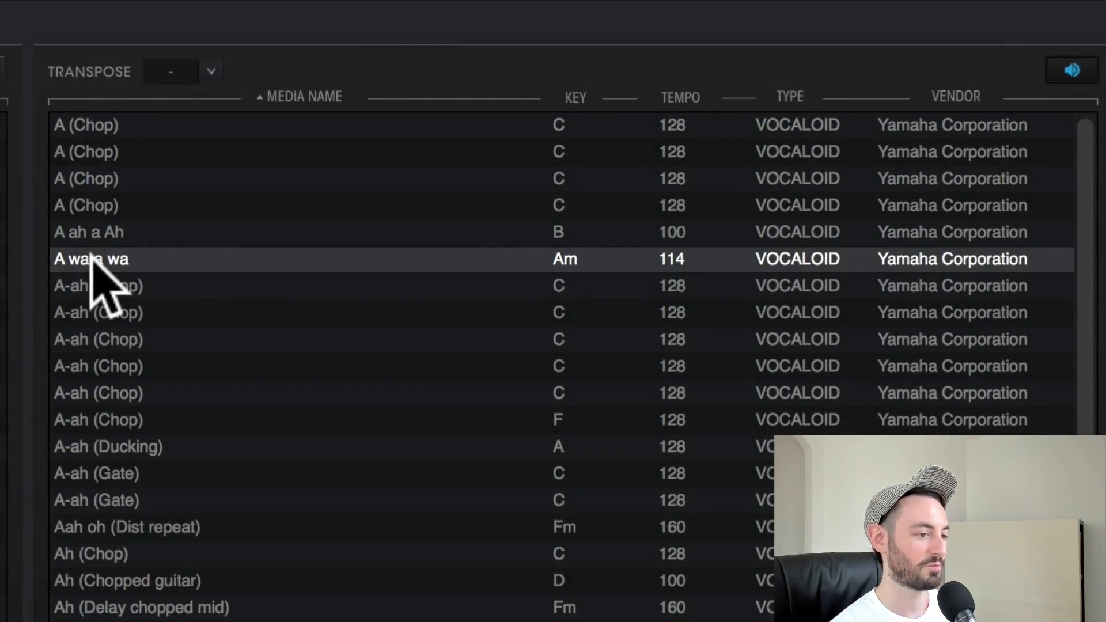
left_click(183, 70)
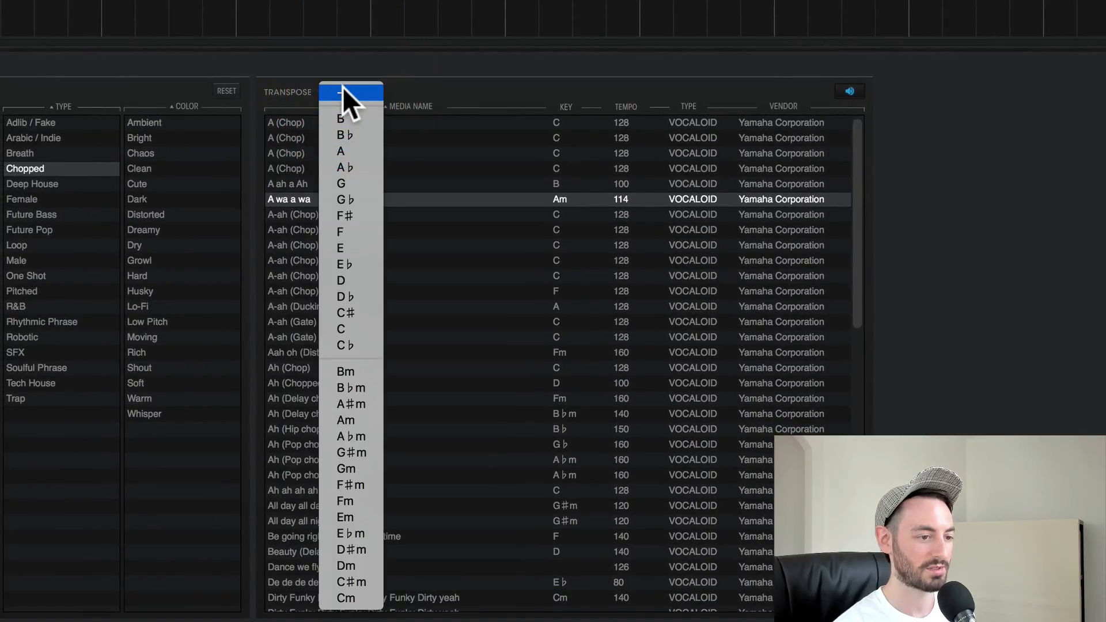
mouse_move(370, 346)
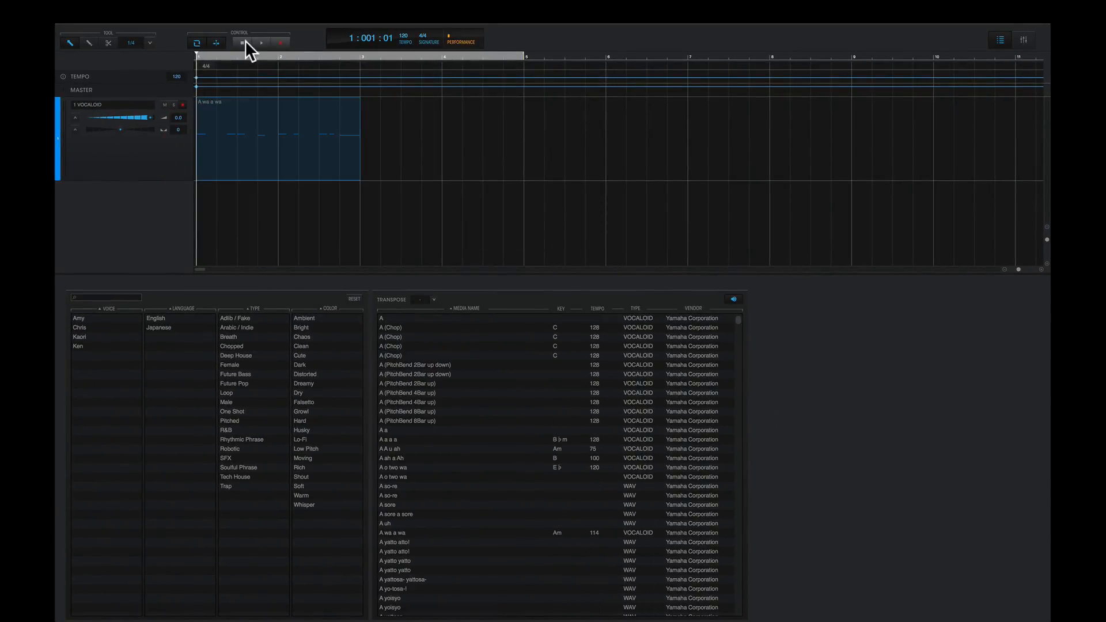
left_click(261, 43)
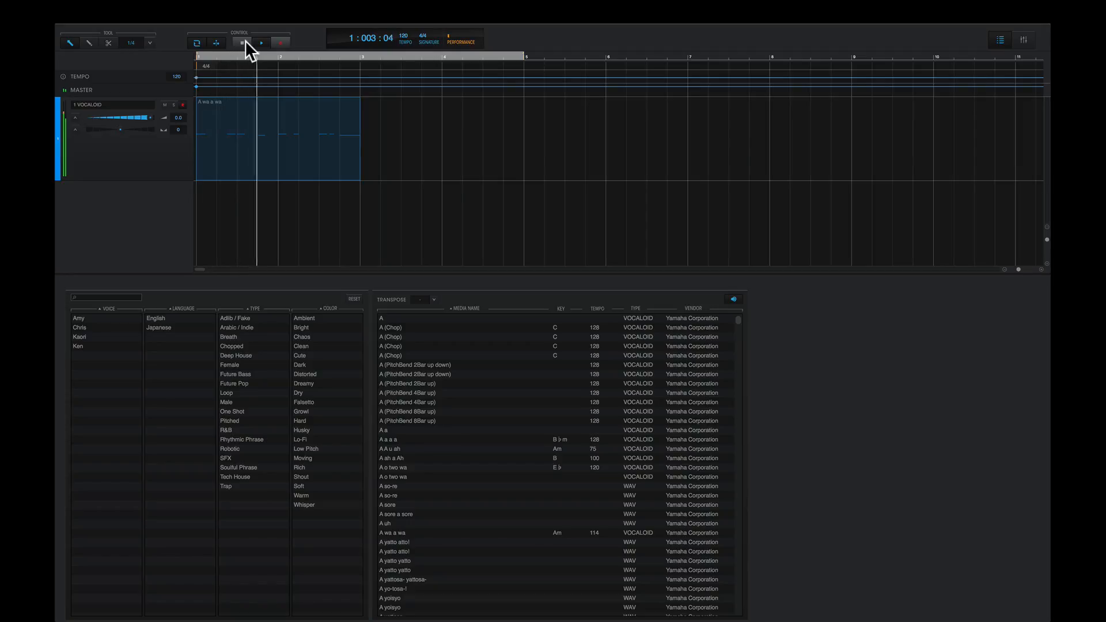
left_click(261, 42)
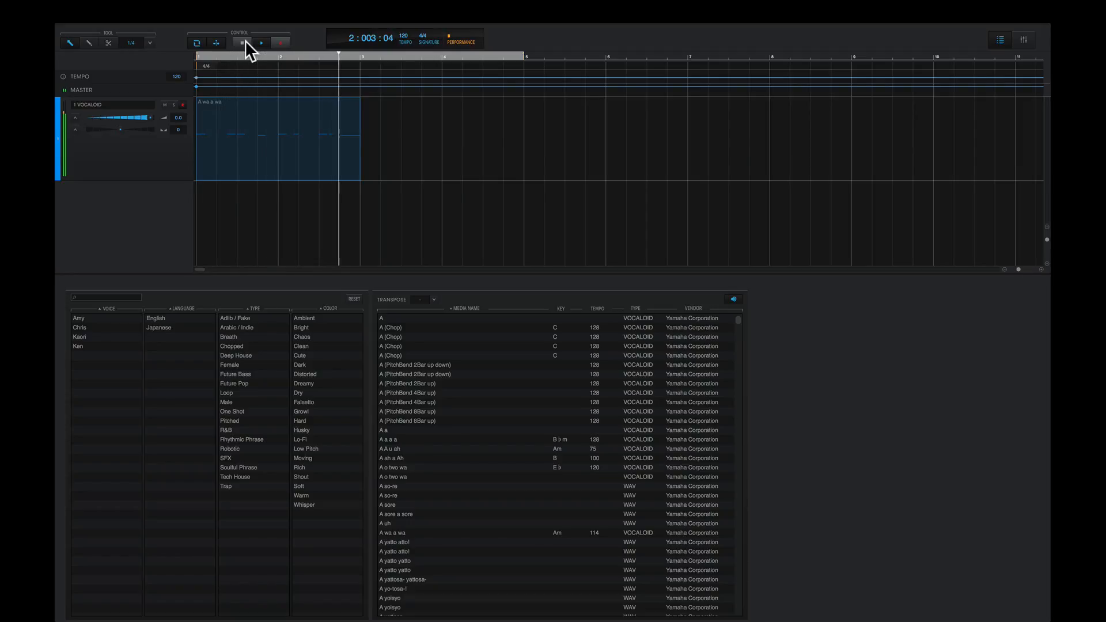
left_click(262, 43)
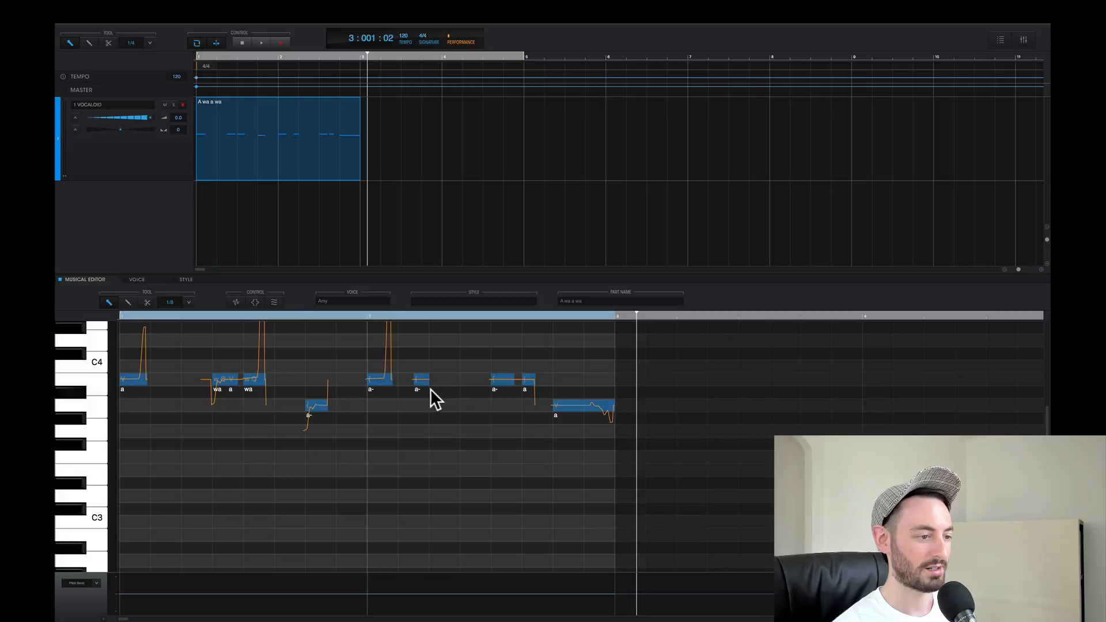
mouse_move(527, 434)
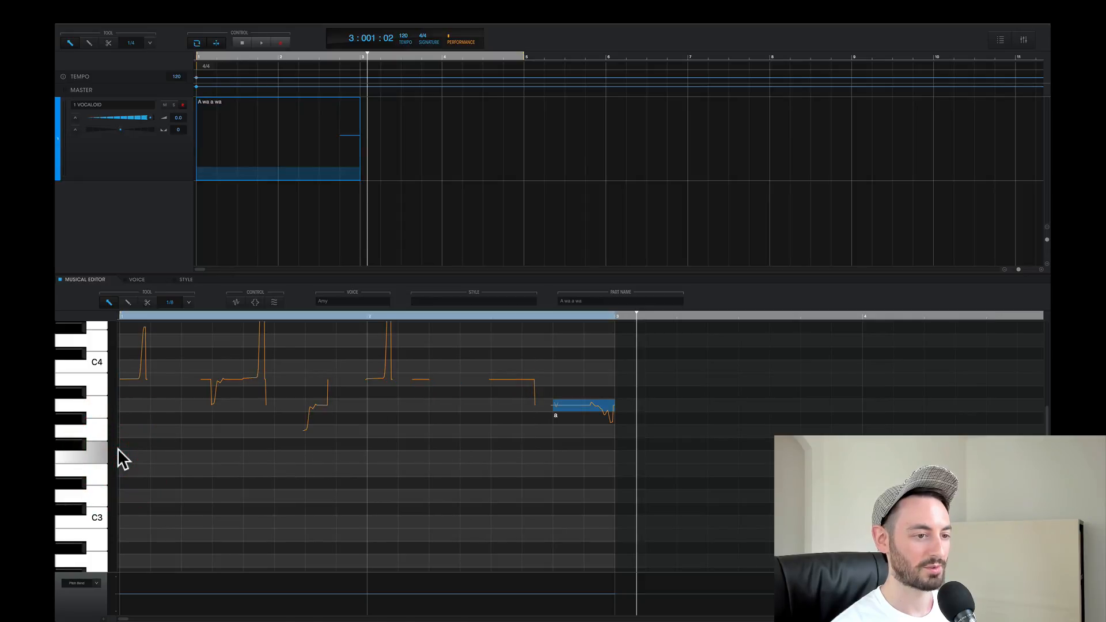
Step: Trim the phrase to its single 'a' note and replay it from the start
left_click(385, 404)
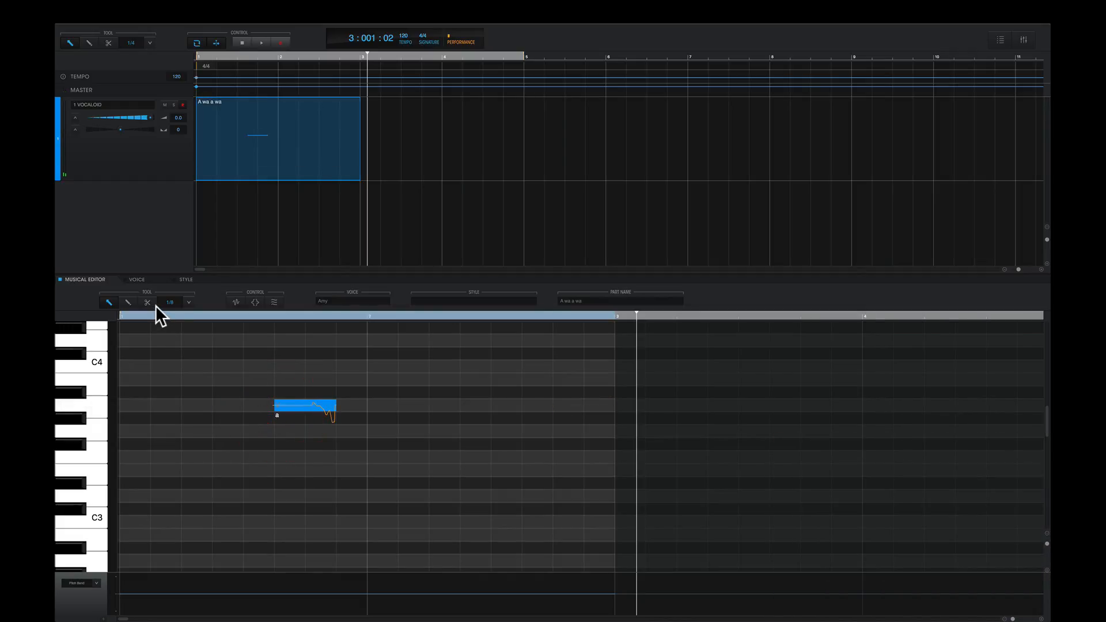
left_click(243, 43)
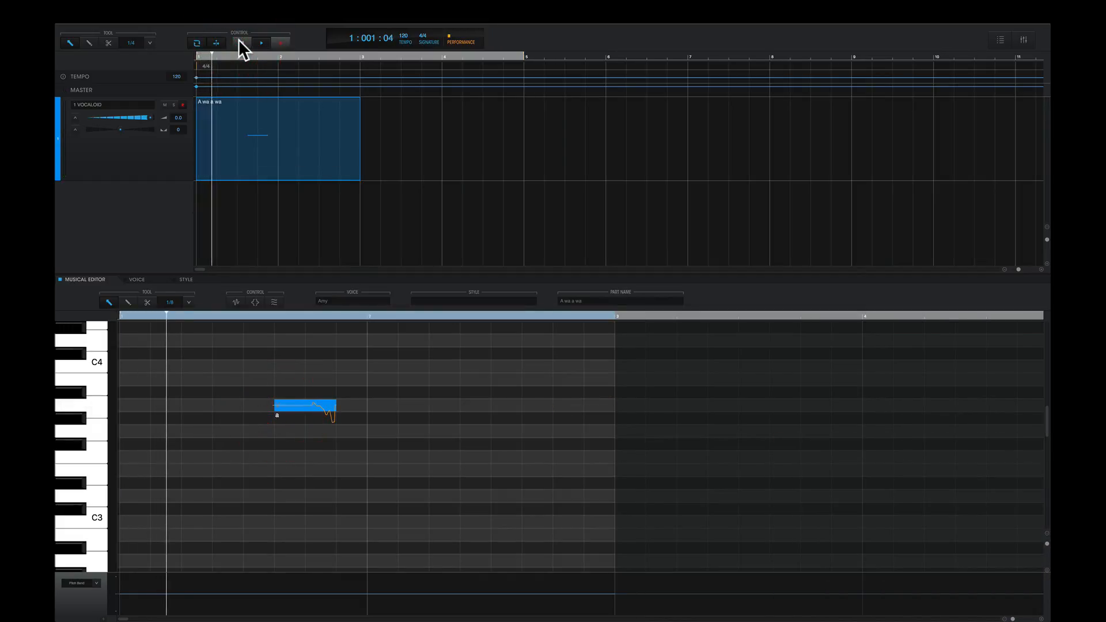
left_click(261, 43)
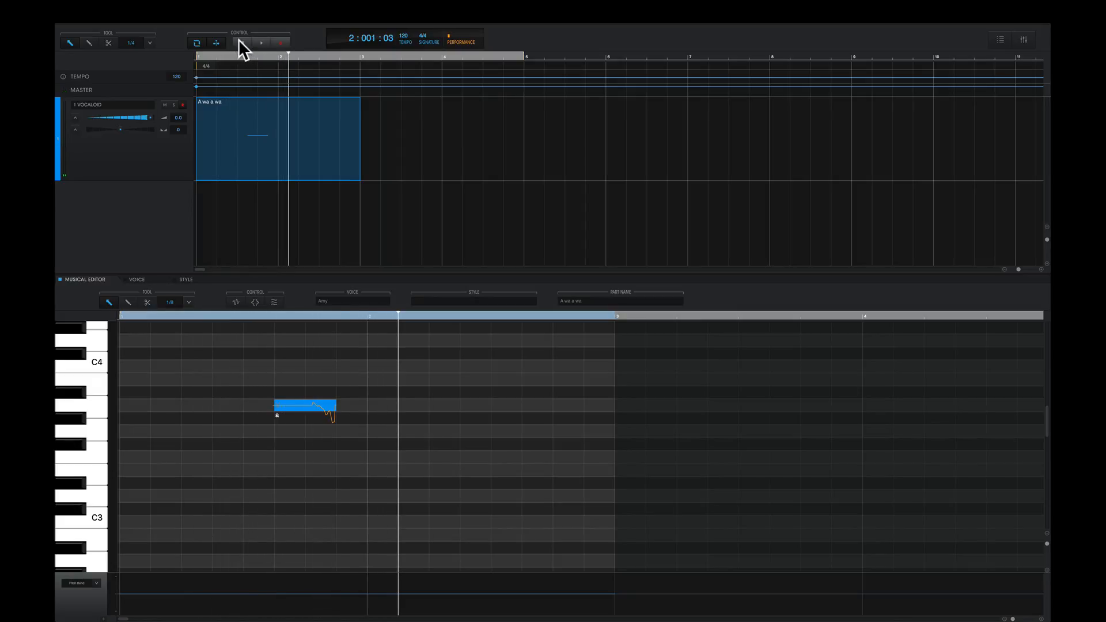
left_click(262, 42)
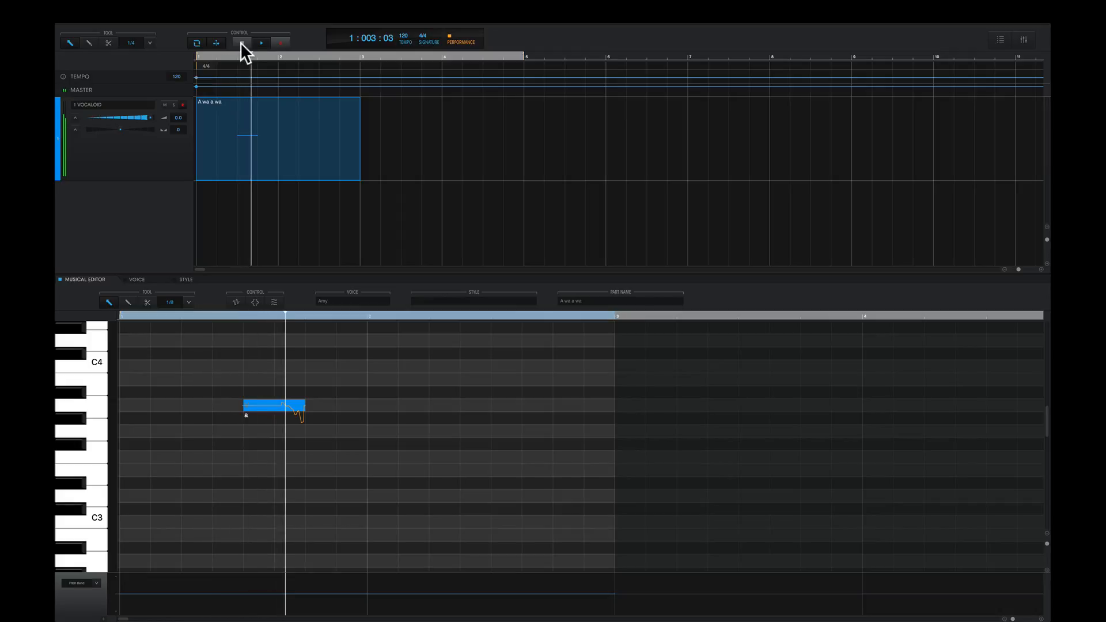
left_click(261, 43)
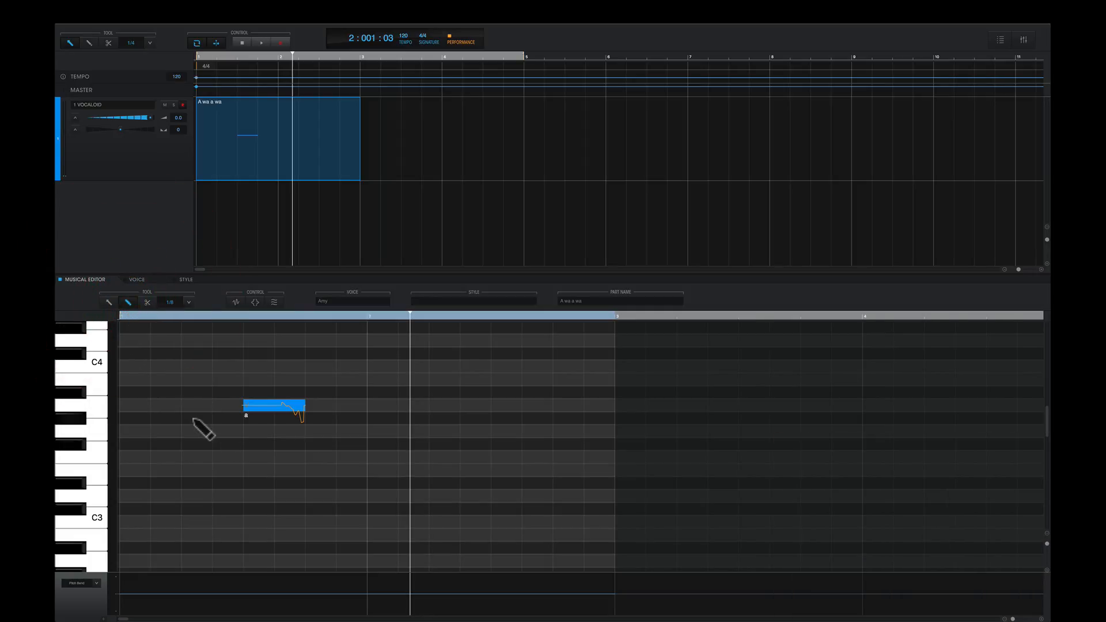
mouse_move(220, 444)
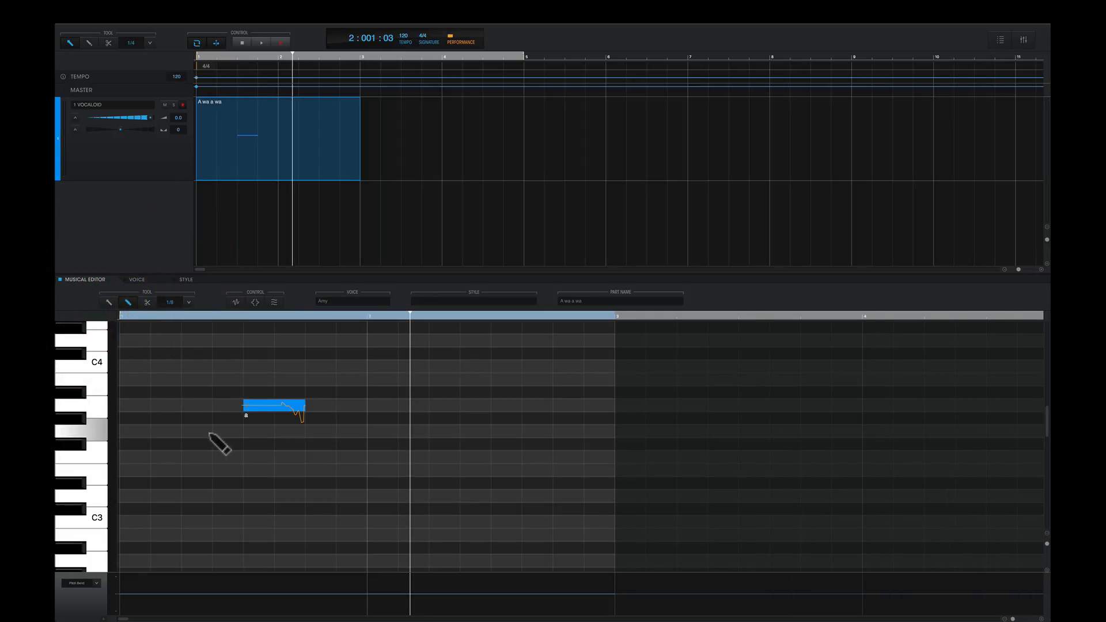
Step: Pencil in a short lower note before the first one and cue playback just before the notes
left_click(229, 430)
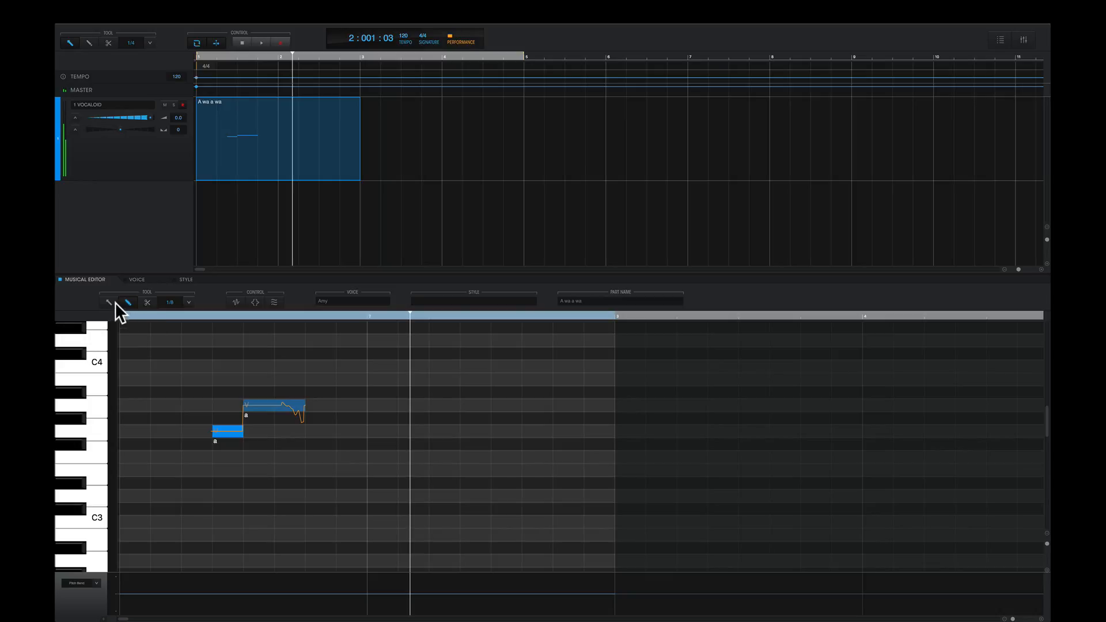
left_click(243, 42)
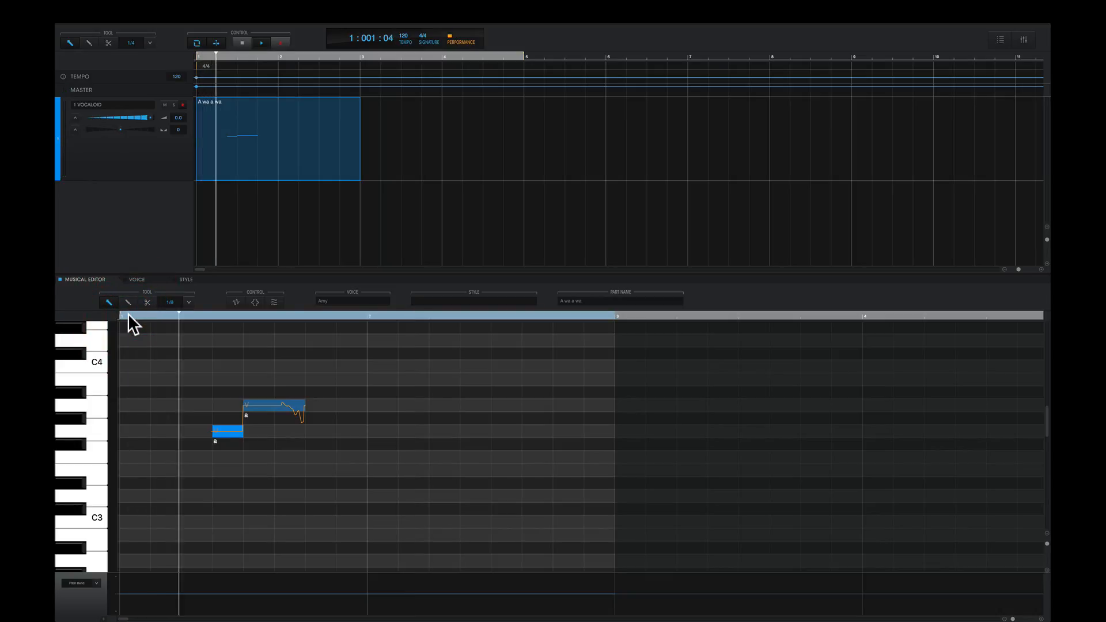
left_click(261, 42)
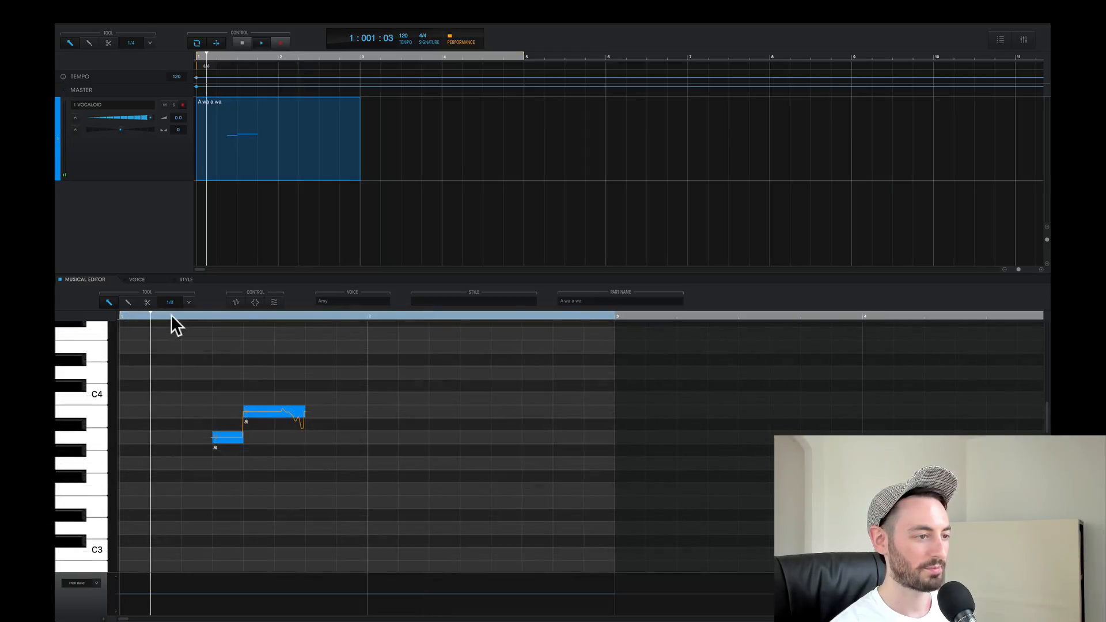
left_click(261, 43)
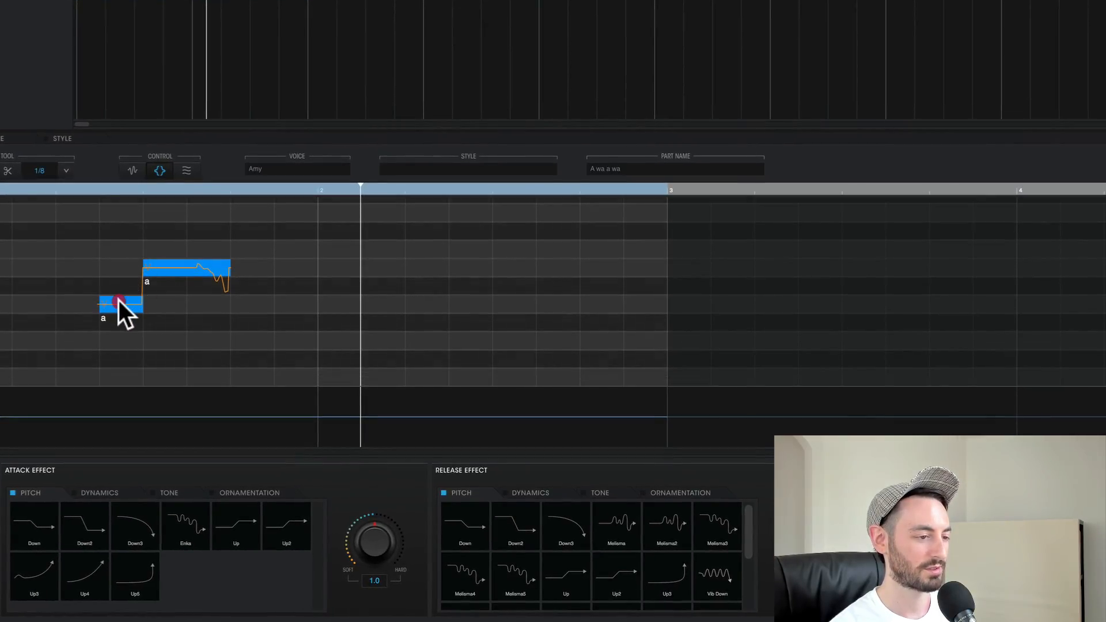
Step: Give the notes a Pitch attack effect and Tone release effect at 2.0, then audition
left_click(529, 492)
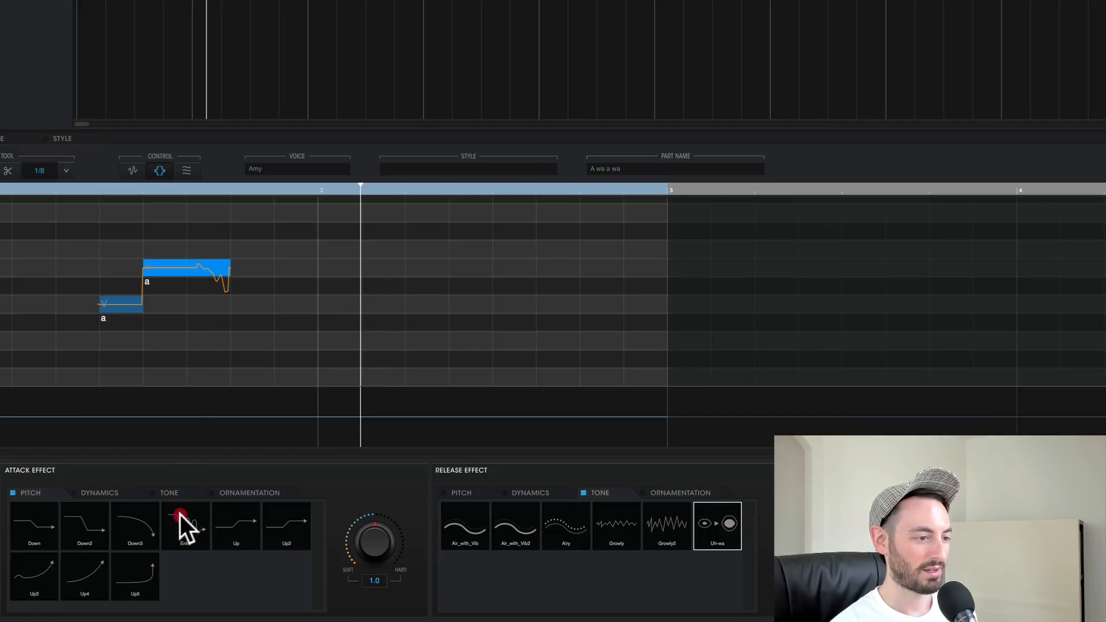
left_click(185, 525)
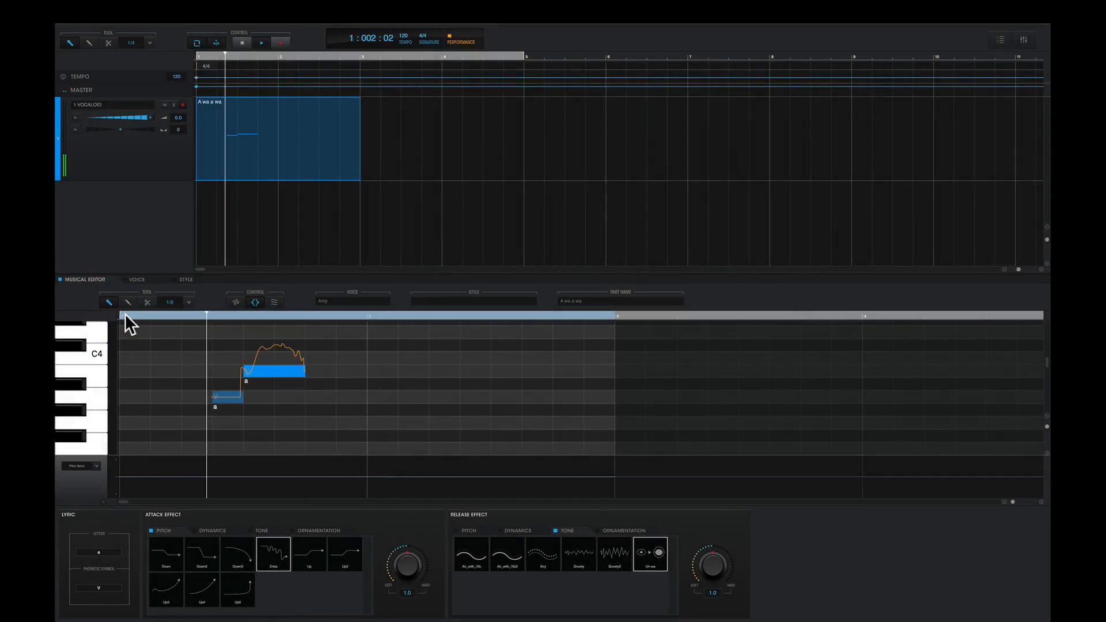
left_click(262, 43)
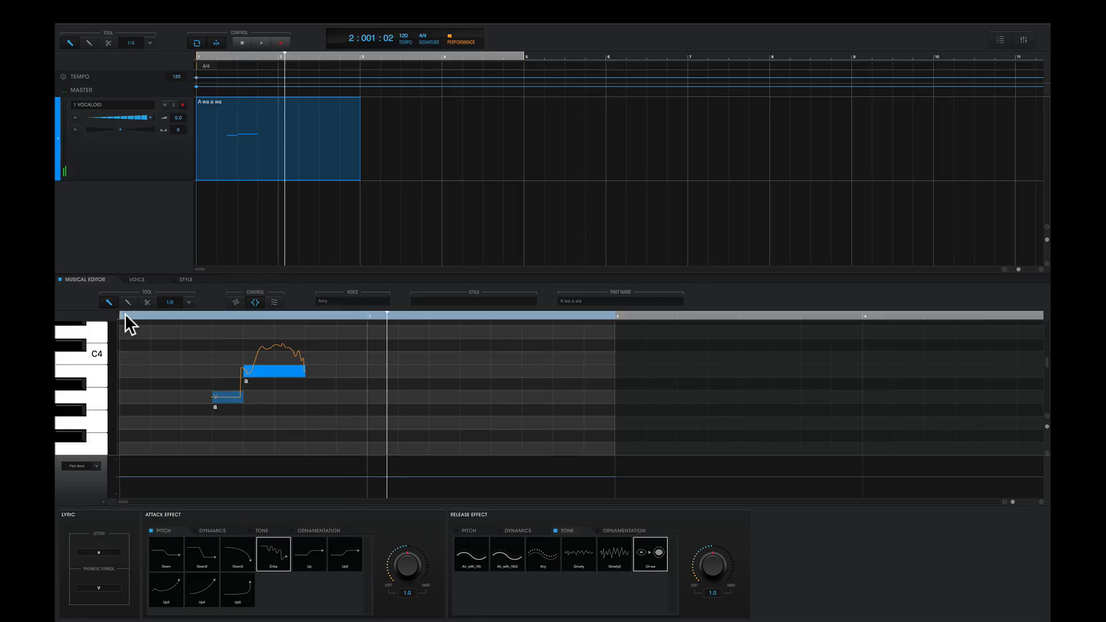
mouse_move(275, 381)
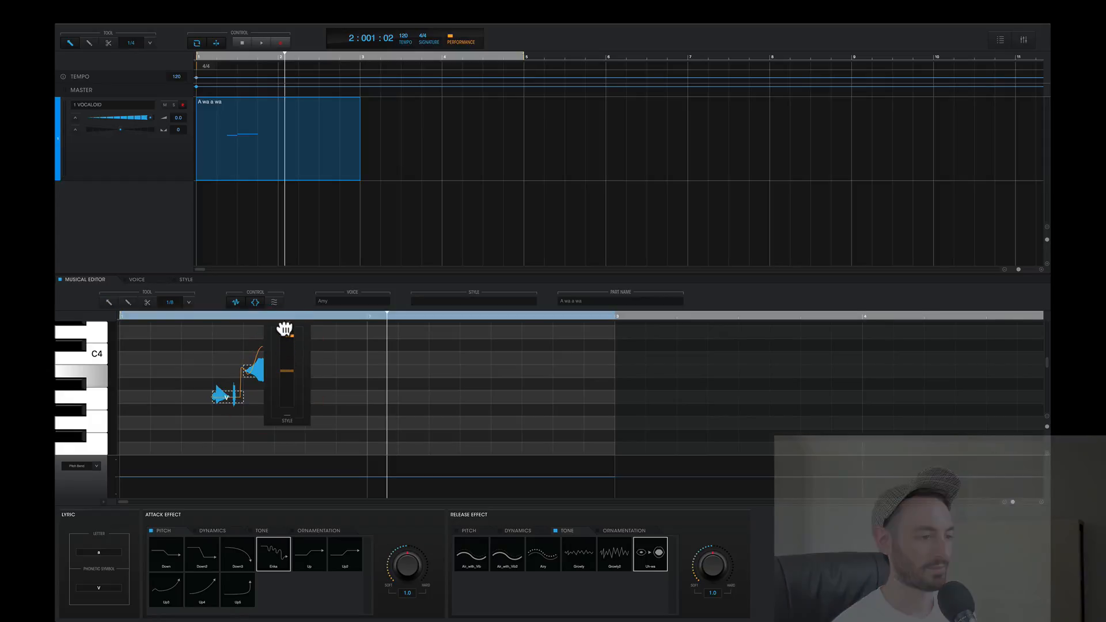
left_click(243, 43)
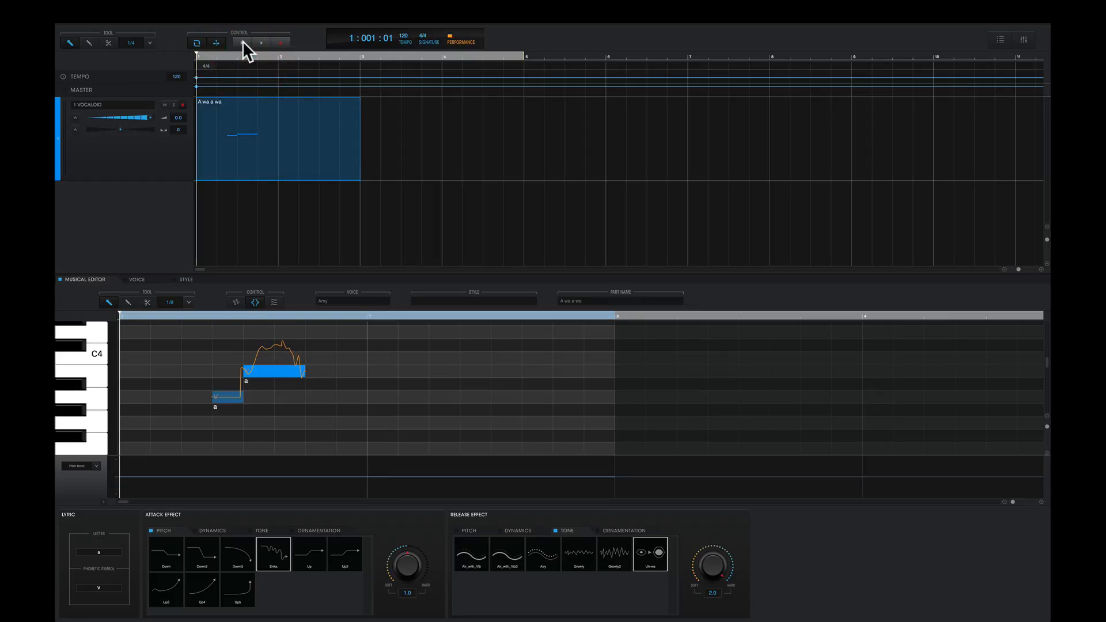
left_click(262, 43)
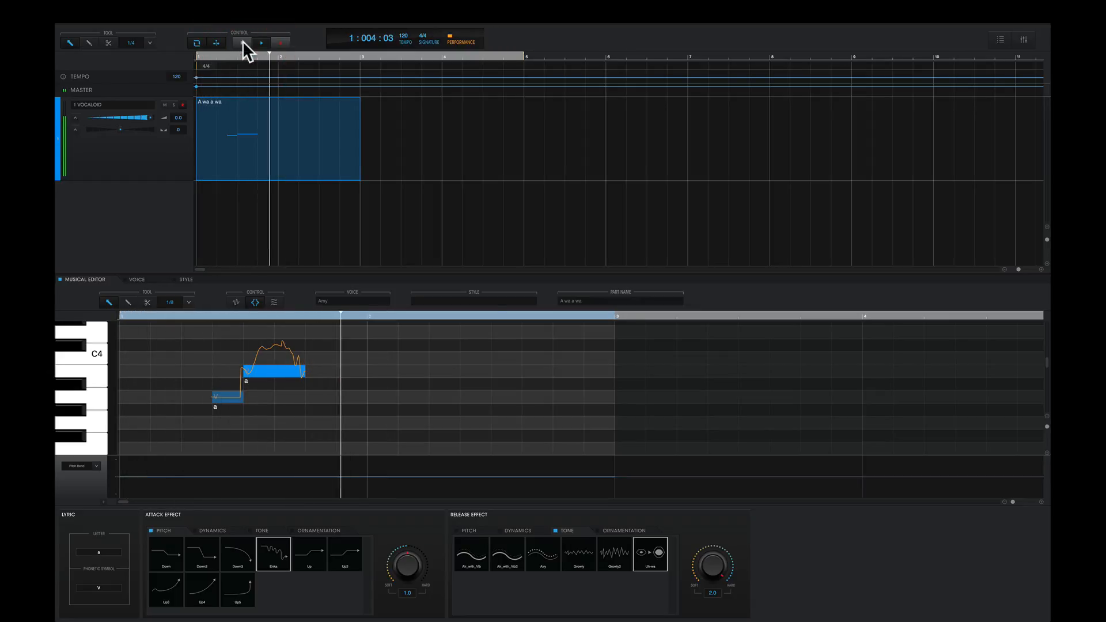
left_click(262, 43)
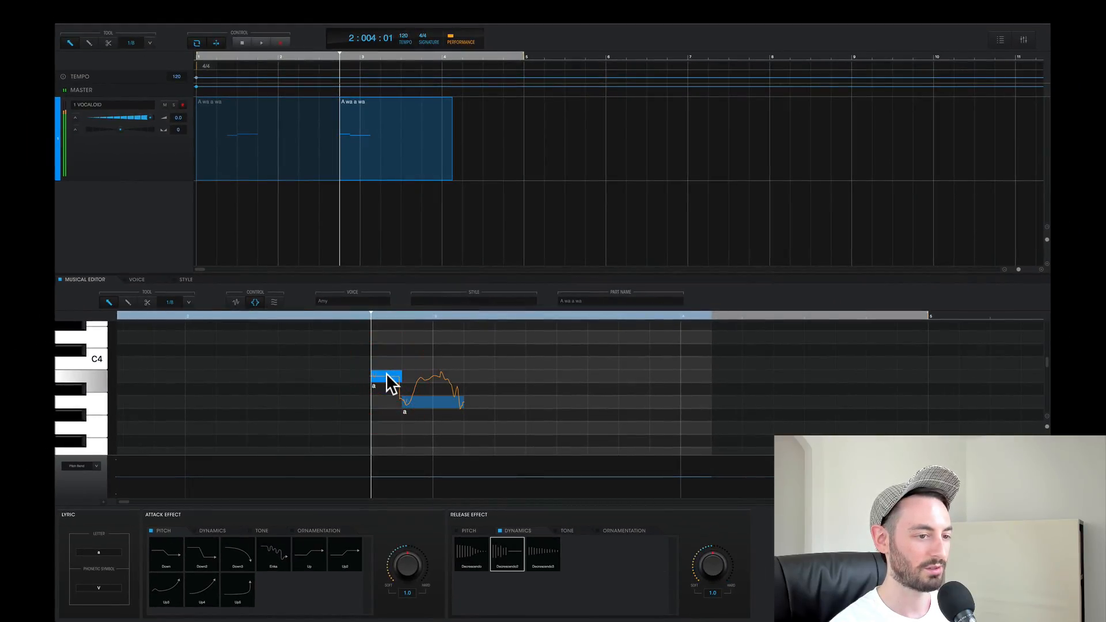
Step: Select the new part's first note and draw its pitch curve, then play past bar 3
left_click(275, 553)
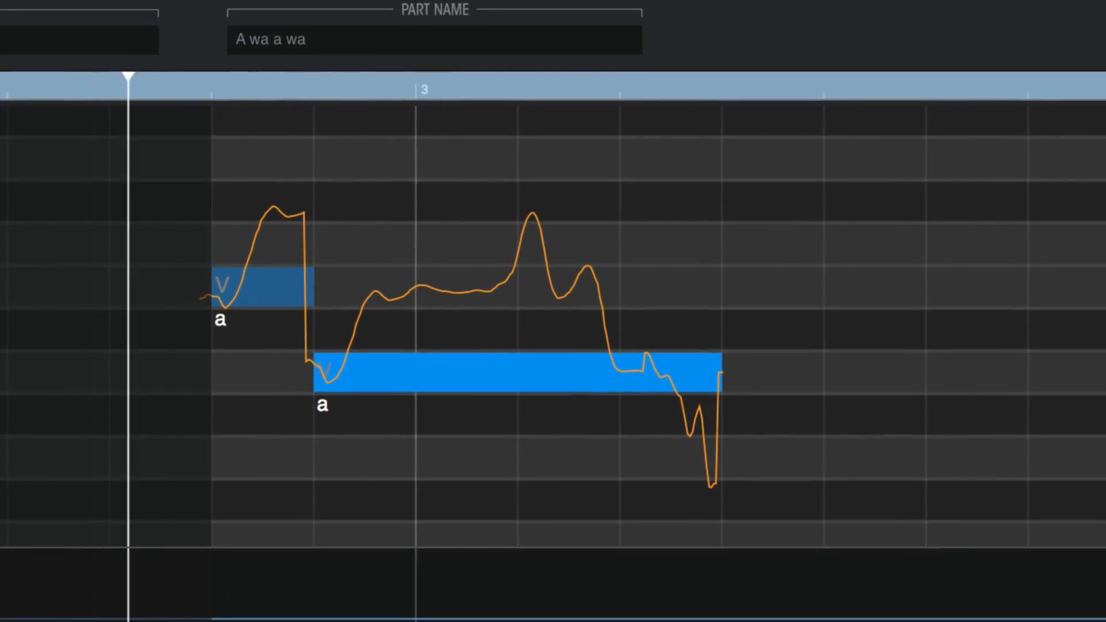
left_click(943, 90)
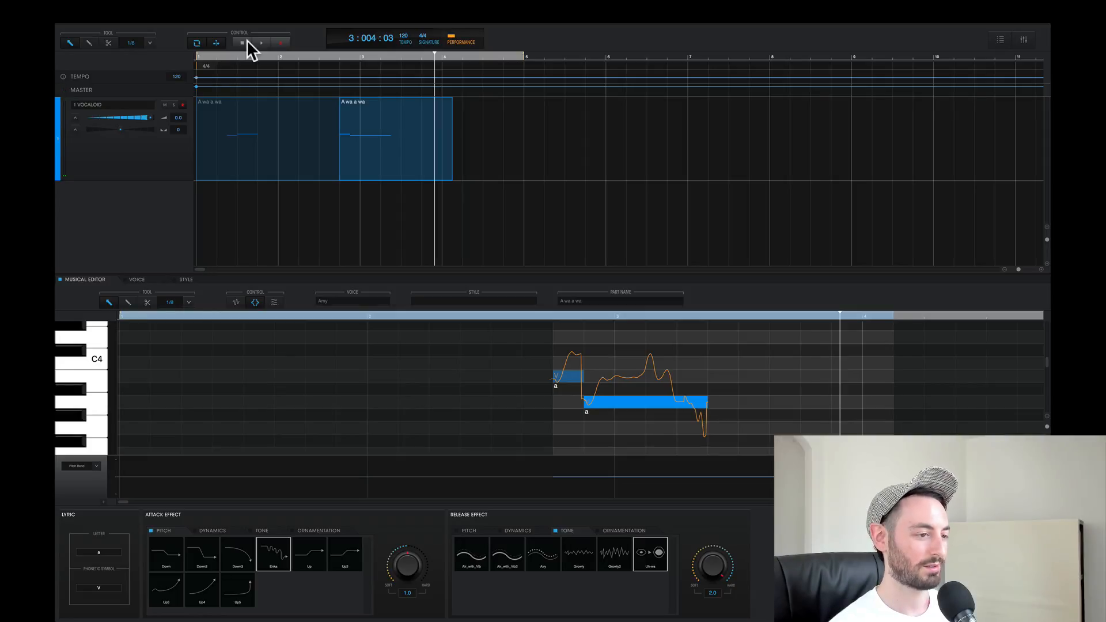
mouse_move(184, 297)
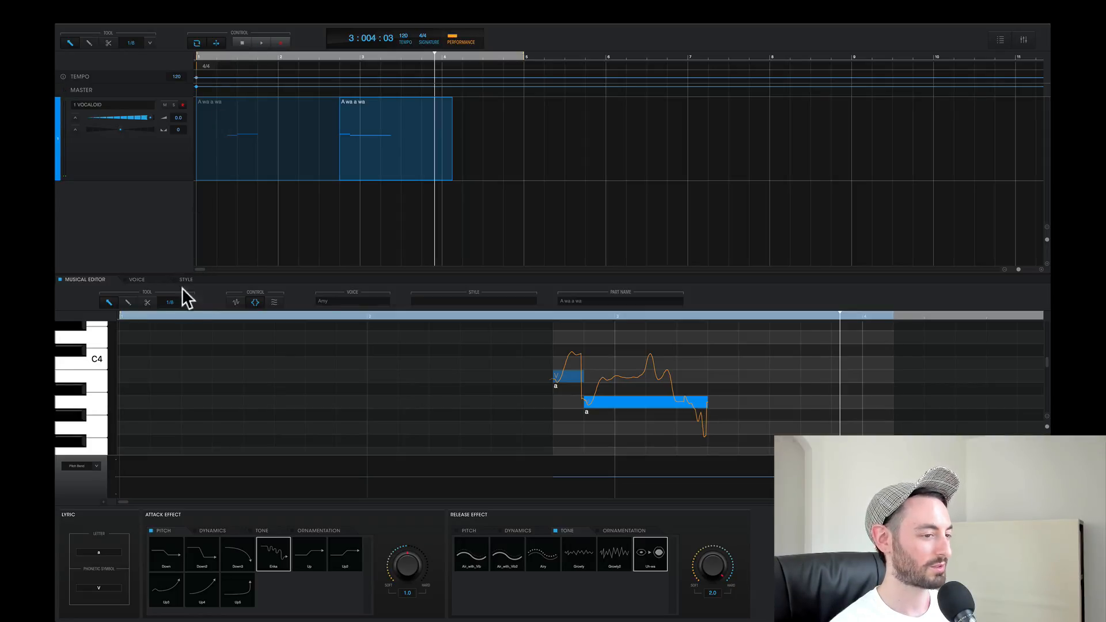
Step: Join the two selected parts into one 'A wa a wa' part, open it and play it through
left_click(184, 278)
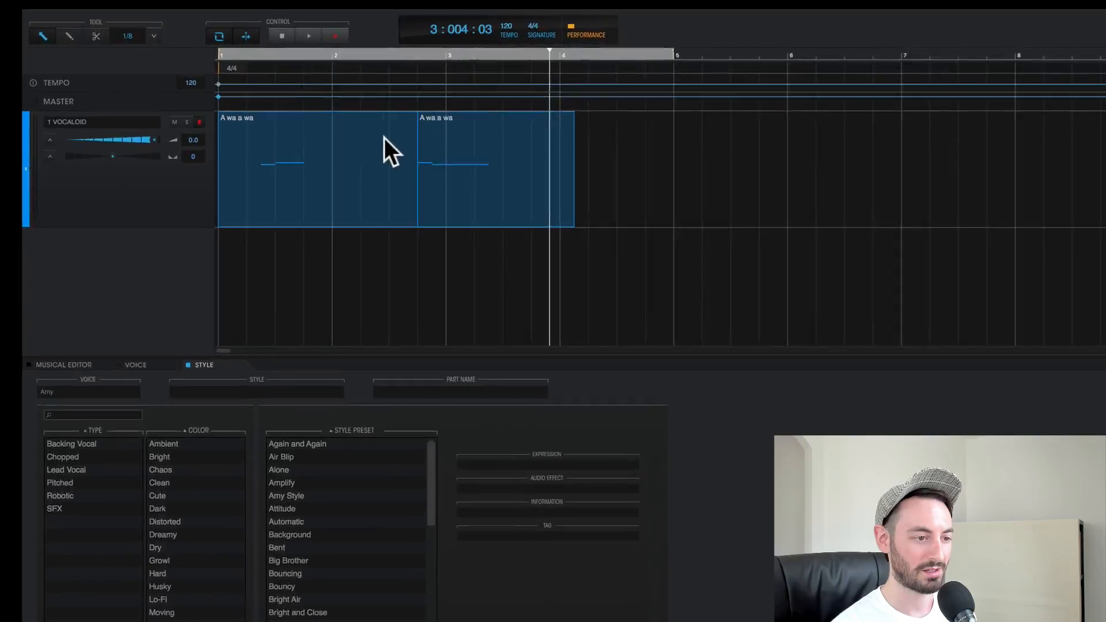
right_click(392, 148)
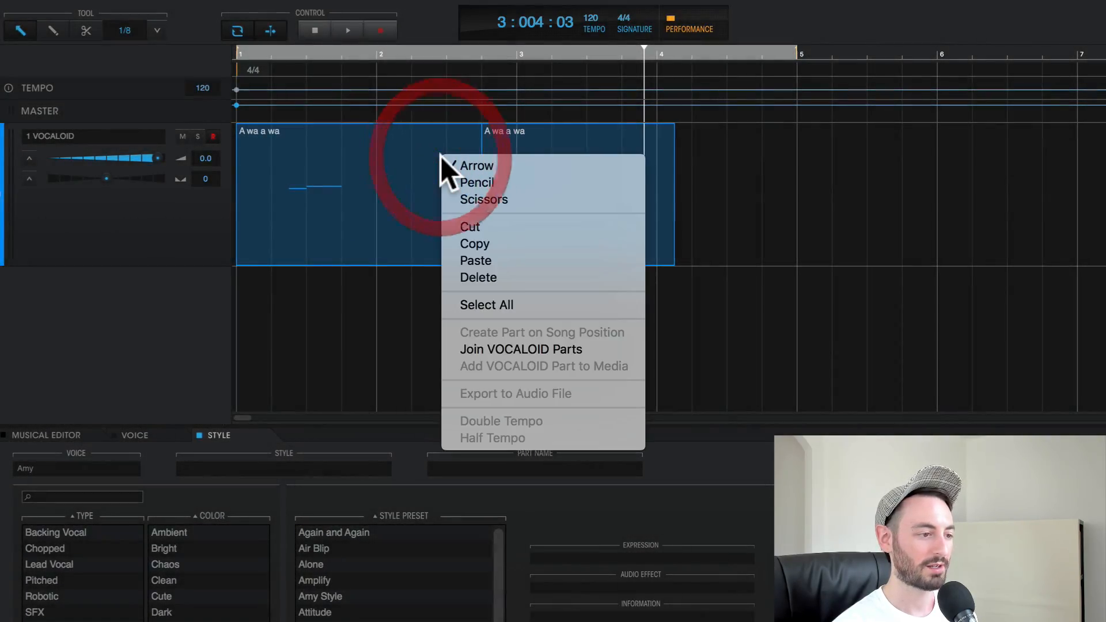
mouse_move(483, 359)
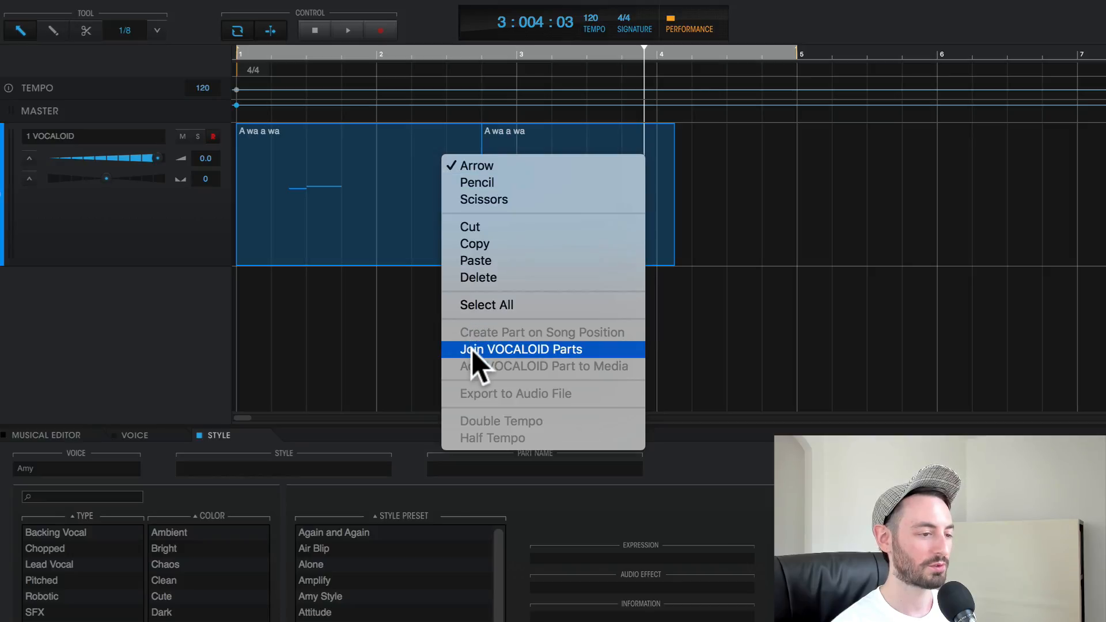
left_click(519, 348)
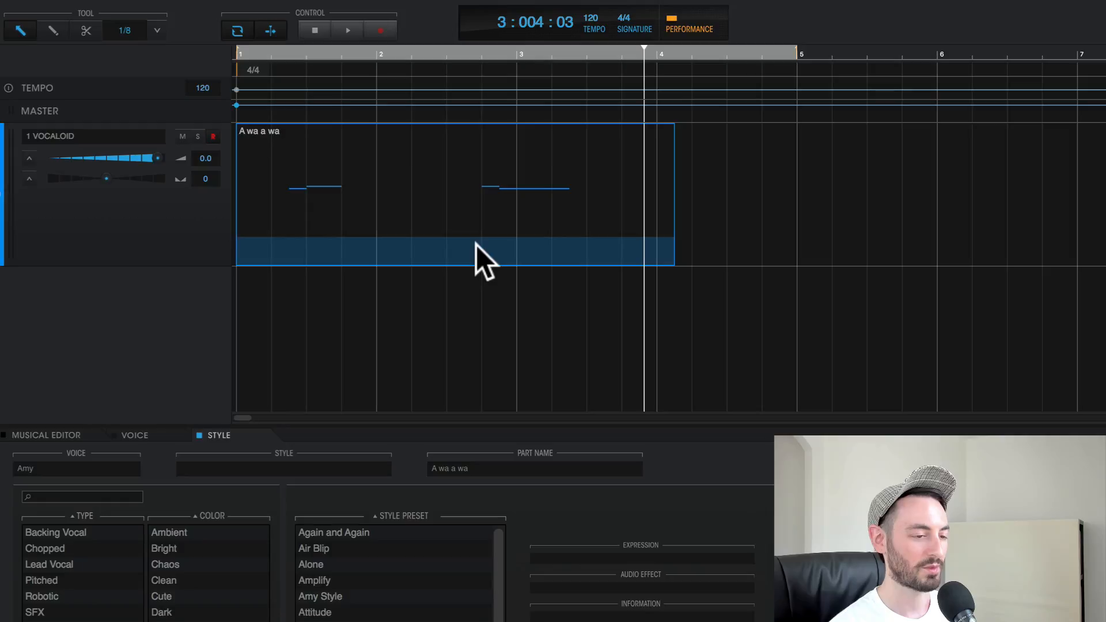
double_click(487, 253)
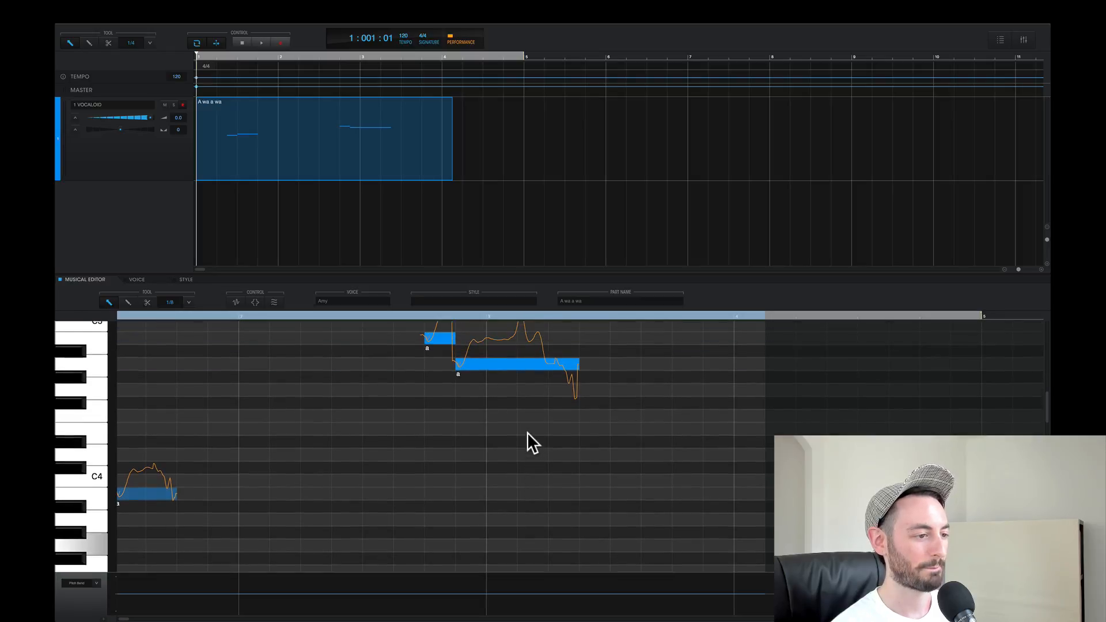
left_click(261, 43)
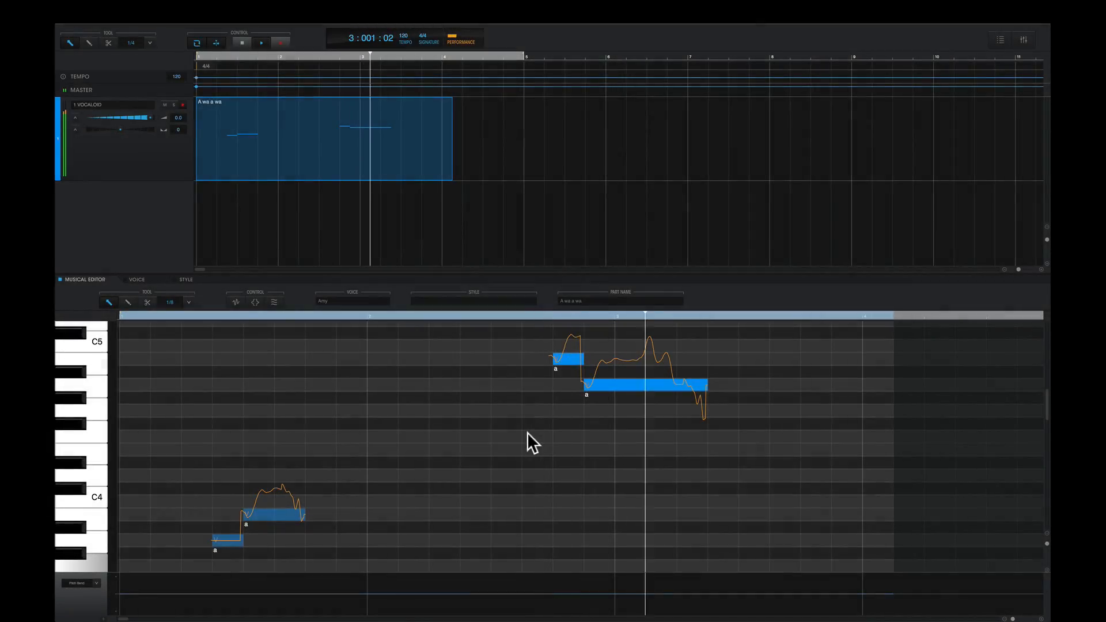
left_click(262, 43)
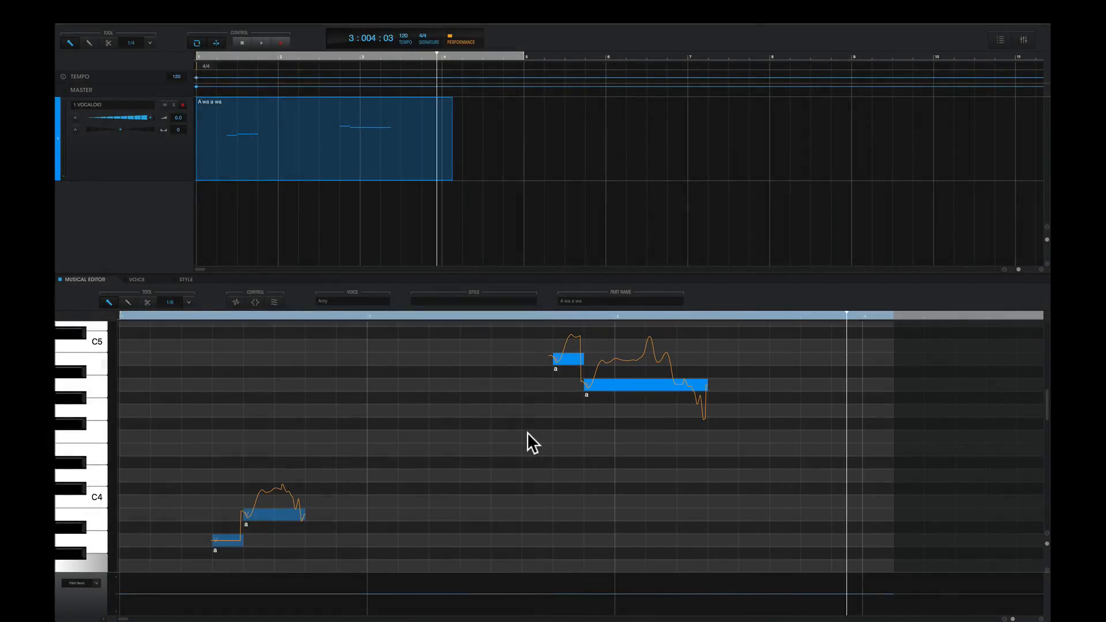
left_click(184, 278)
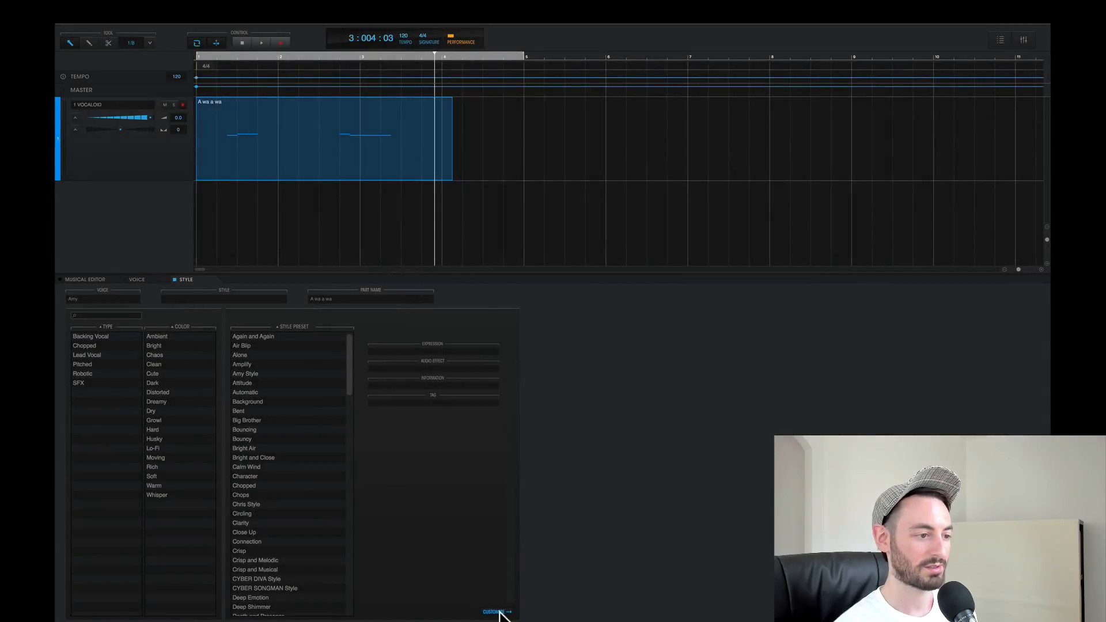
Step: Show the detailed style editor with singing skill, voice colour and audio effect controls
left_click(495, 612)
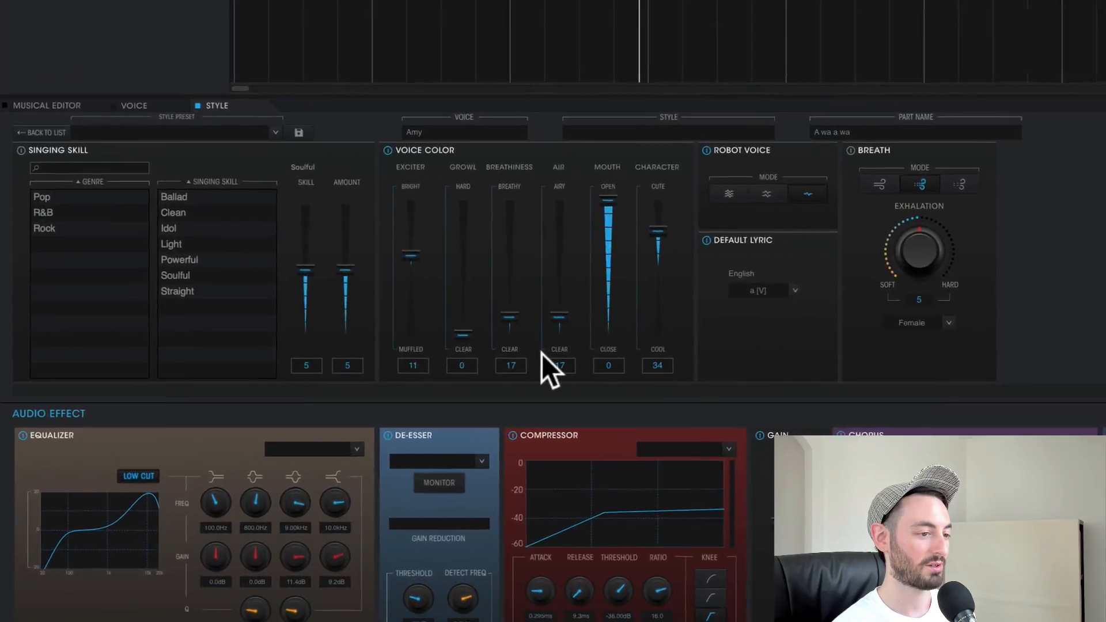
scroll("up", 3)
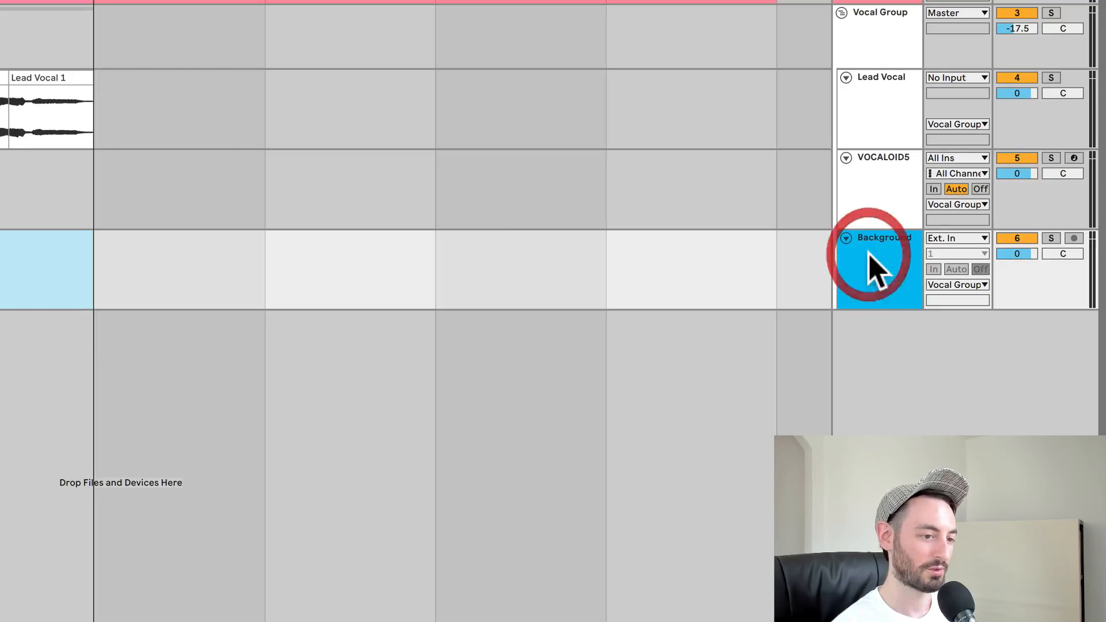
Step: Record the VOCALOID5 output onto the Background track as Background Vocal clips below Lead Vocal 1
left_click(956, 238)
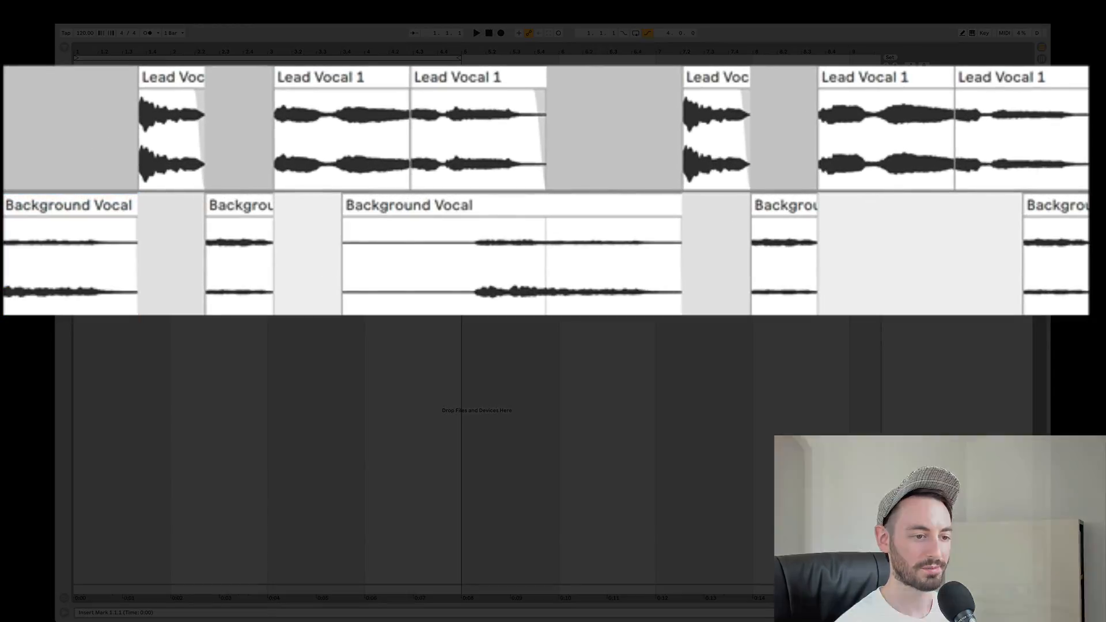
left_click(476, 32)
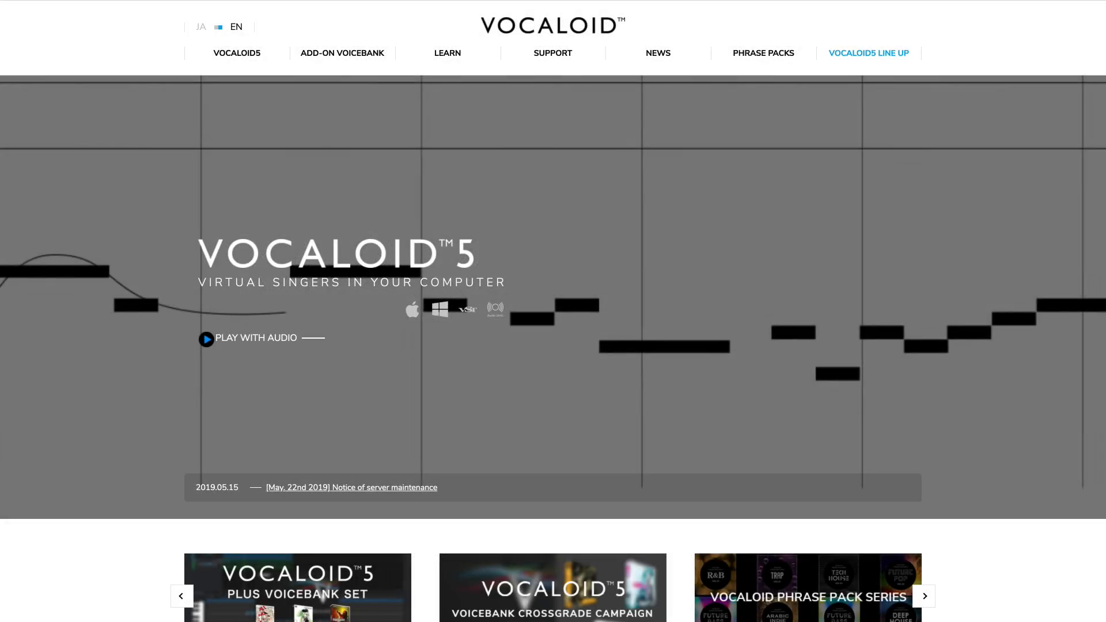
scroll("down", 3)
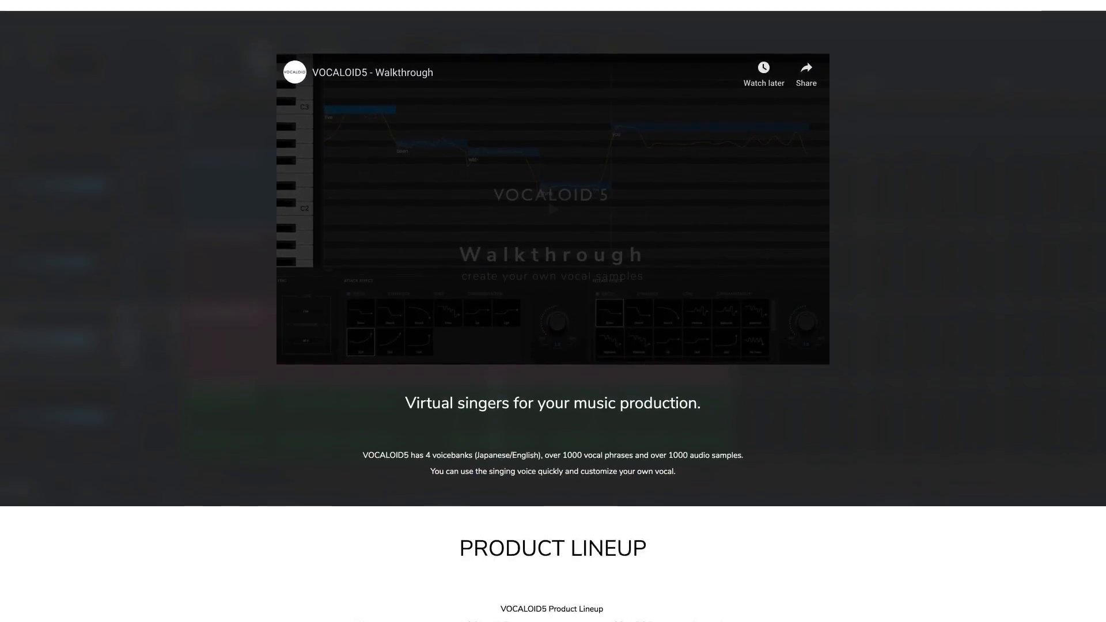
scroll("down", 3)
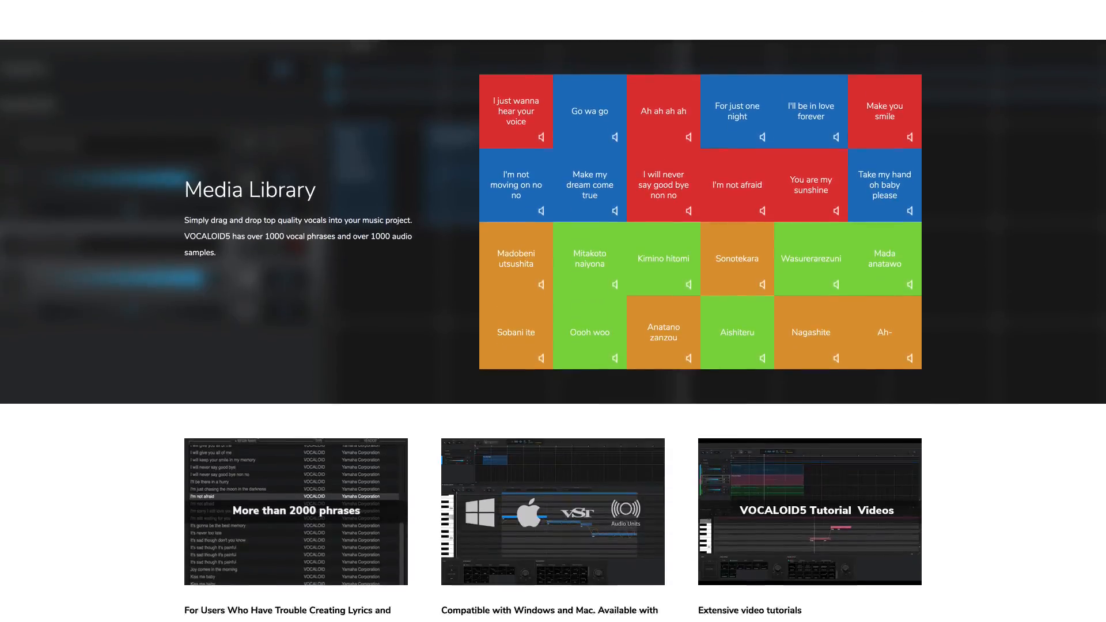
scroll("down", 3)
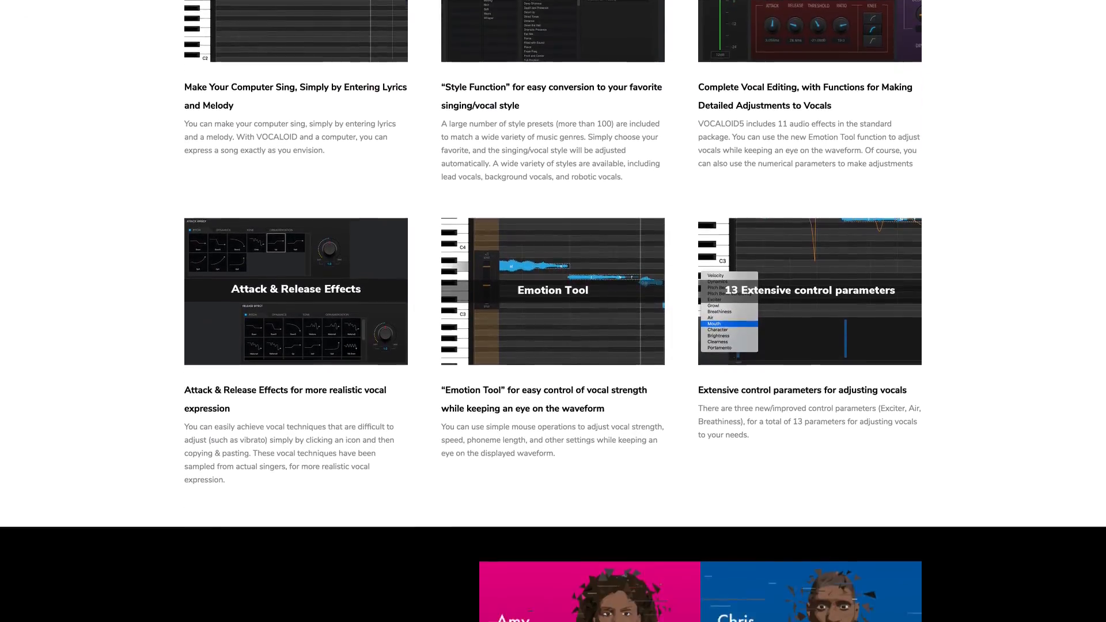
scroll("down", 3)
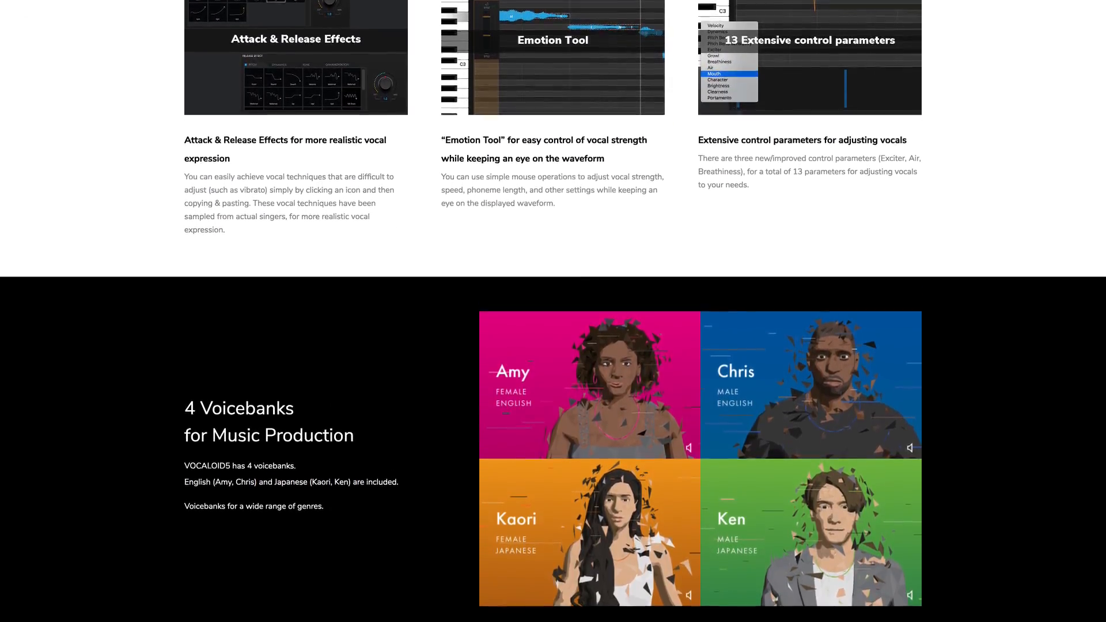